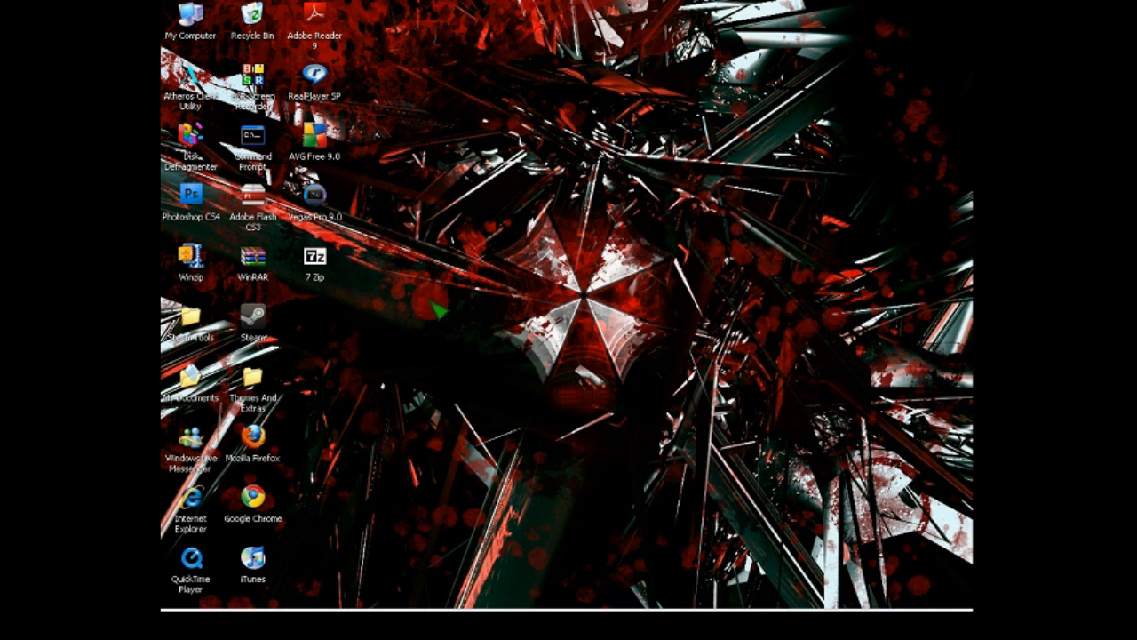
mouse_move(417, 391)
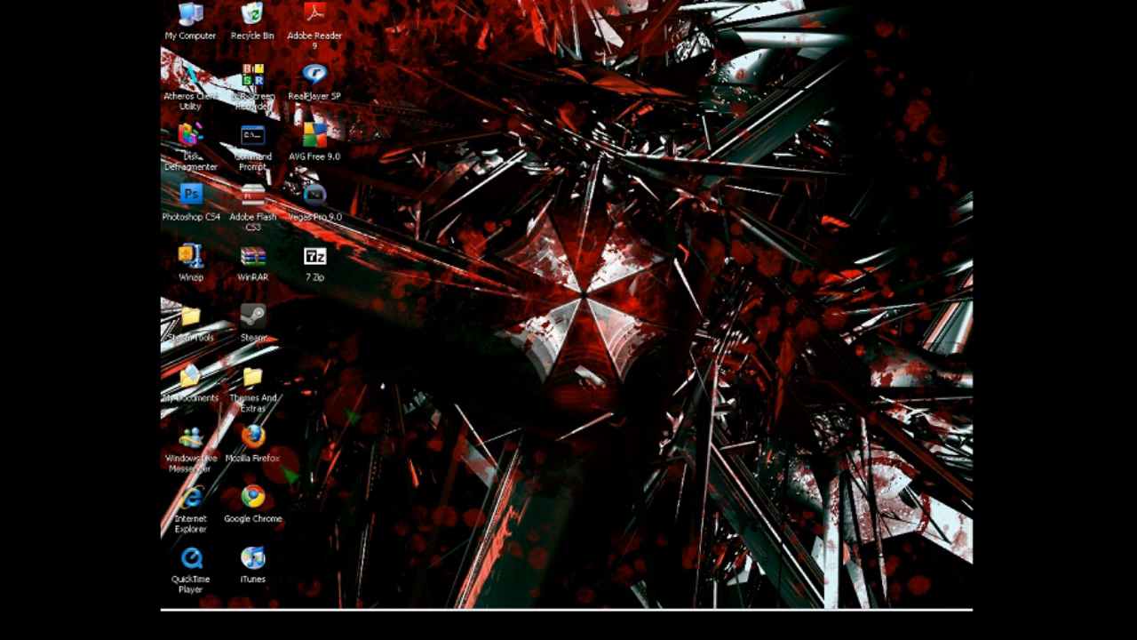
mouse_move(471, 302)
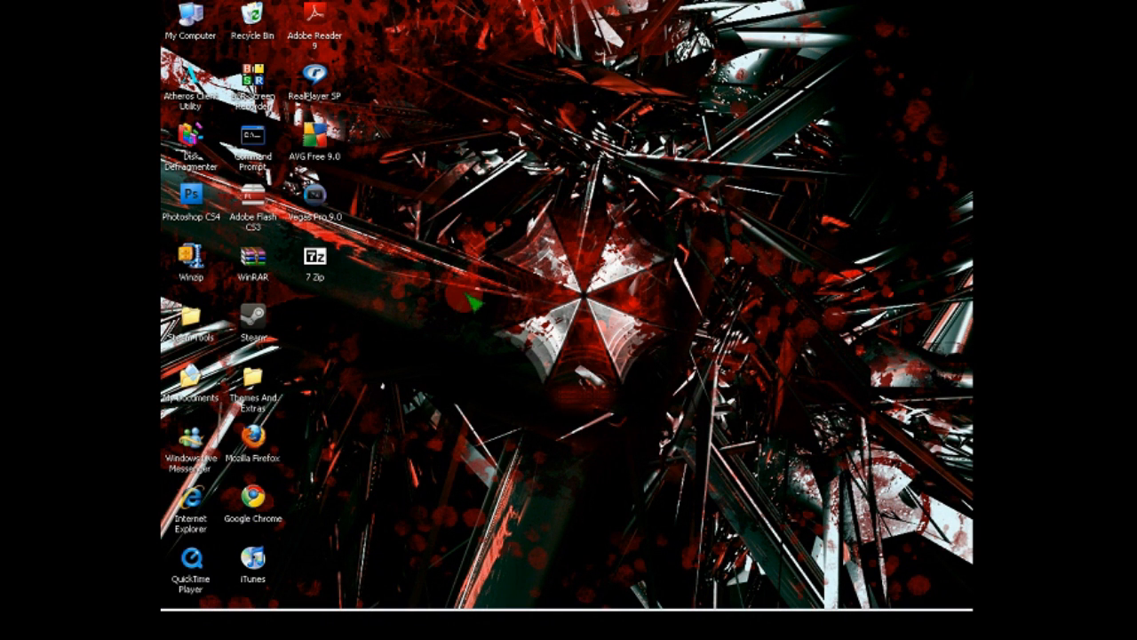
mouse_move(466, 280)
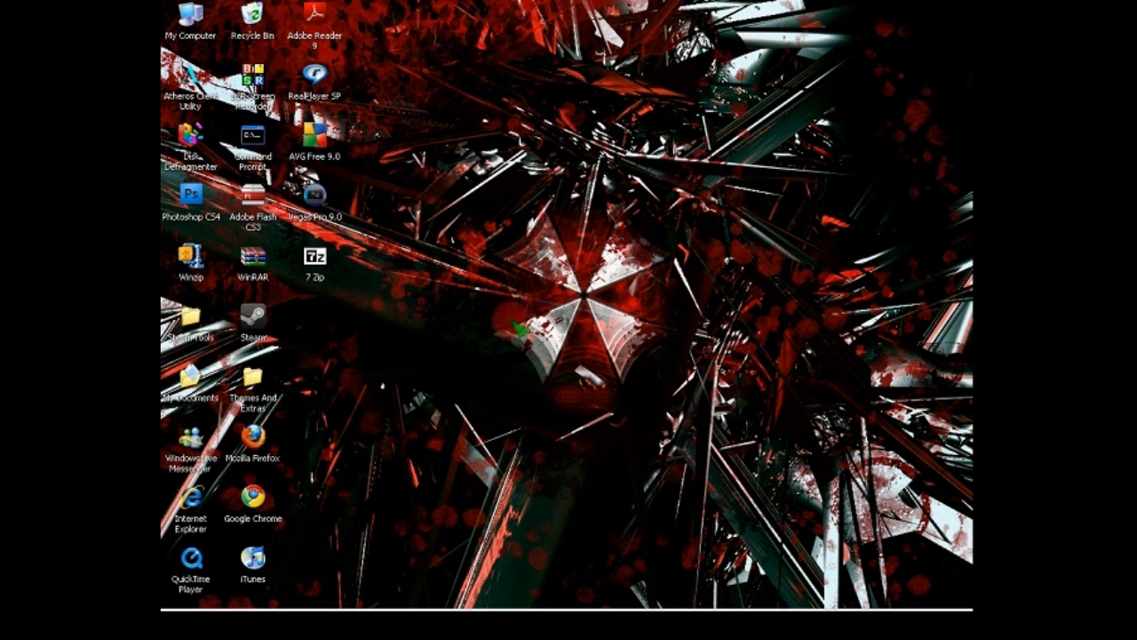
mouse_move(368, 311)
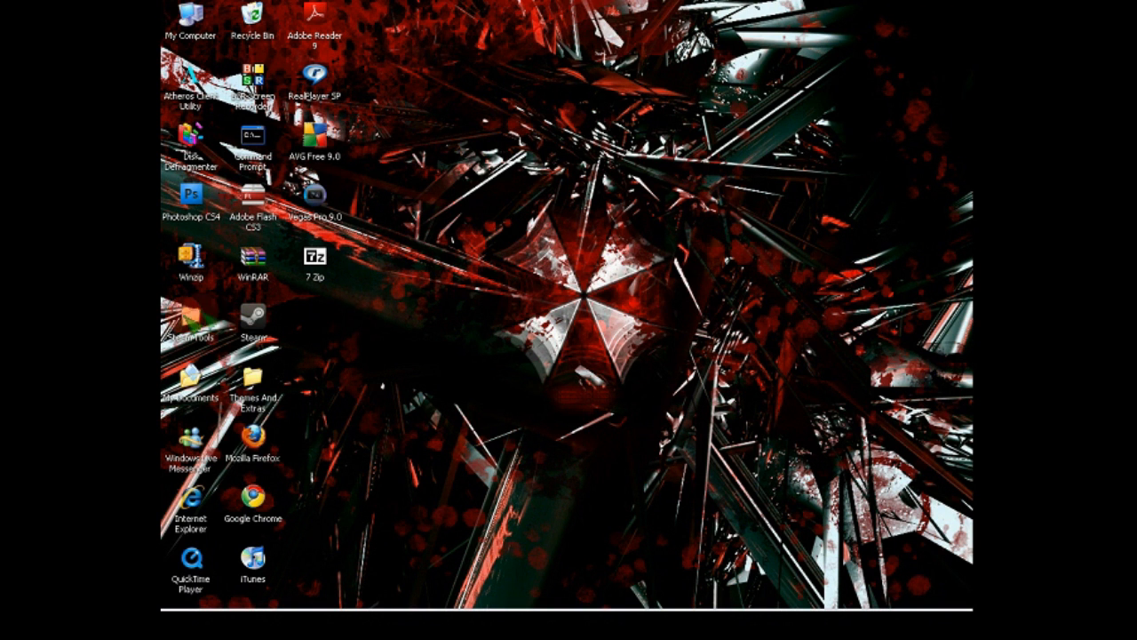
Create a new folder named Finished on the desktop
double_click(189, 327)
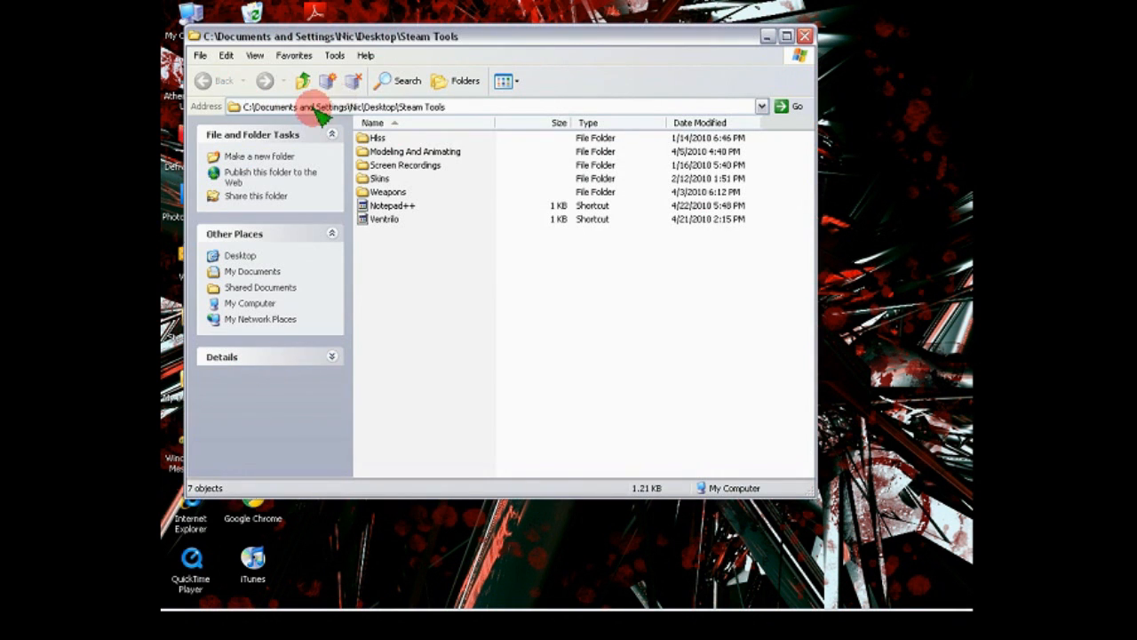
click(804, 36)
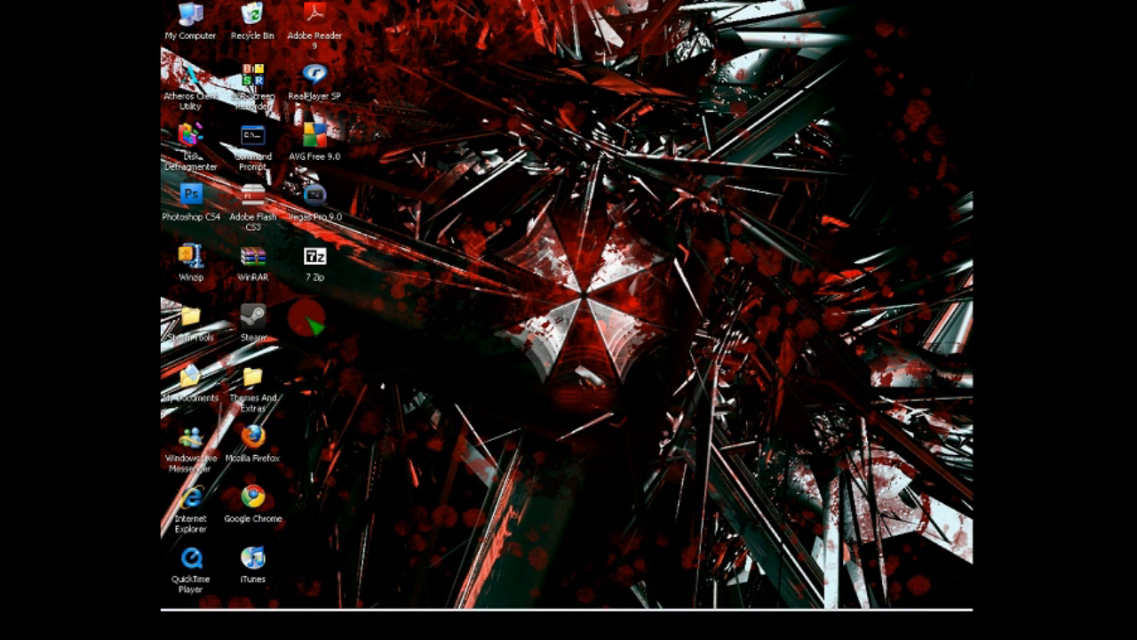
right_click(307, 320)
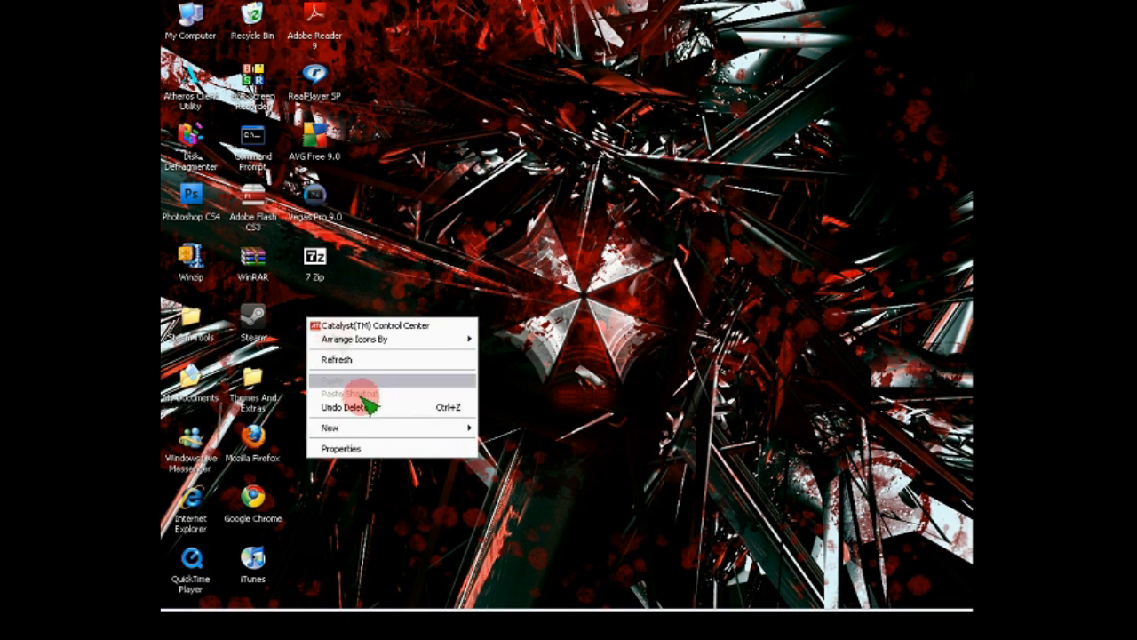
click(330, 427)
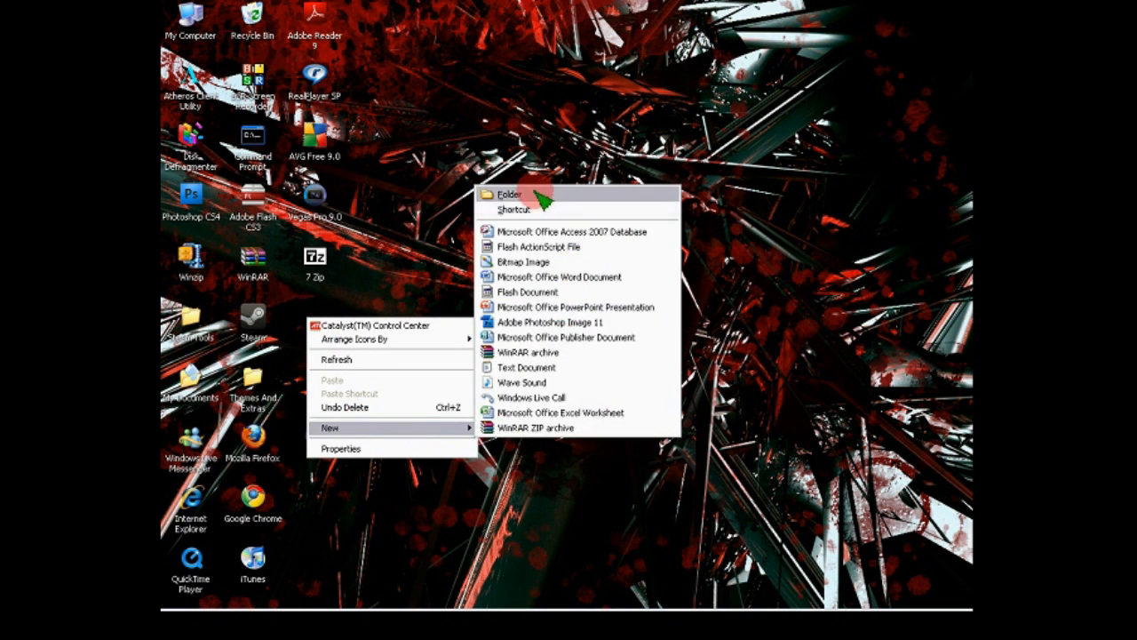
click(509, 194)
text(Finished)
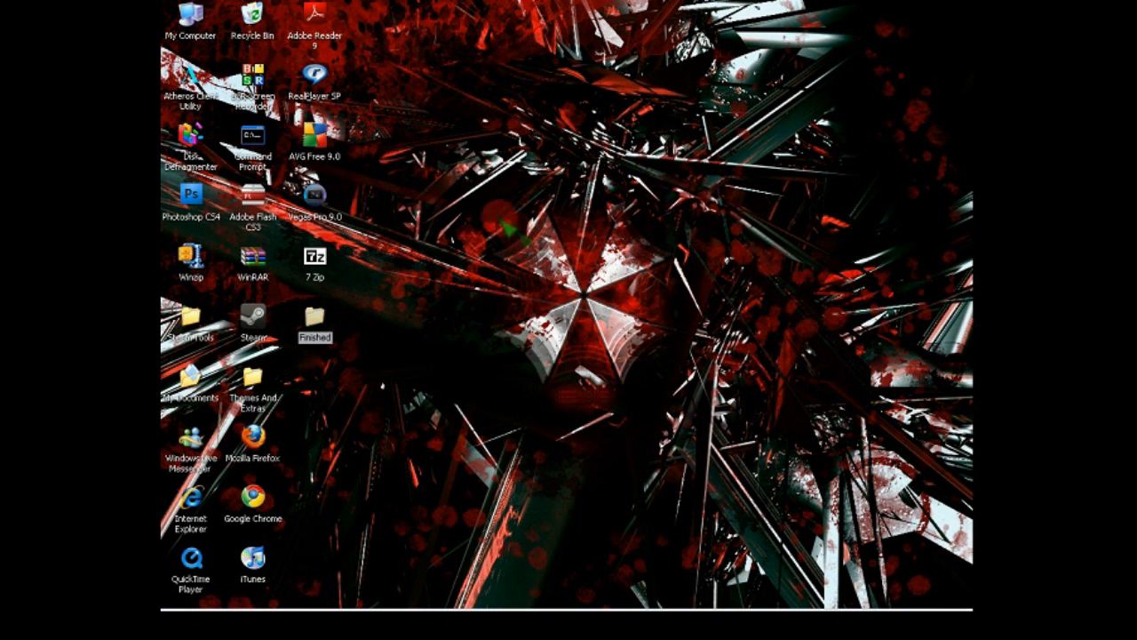
mouse_move(364, 551)
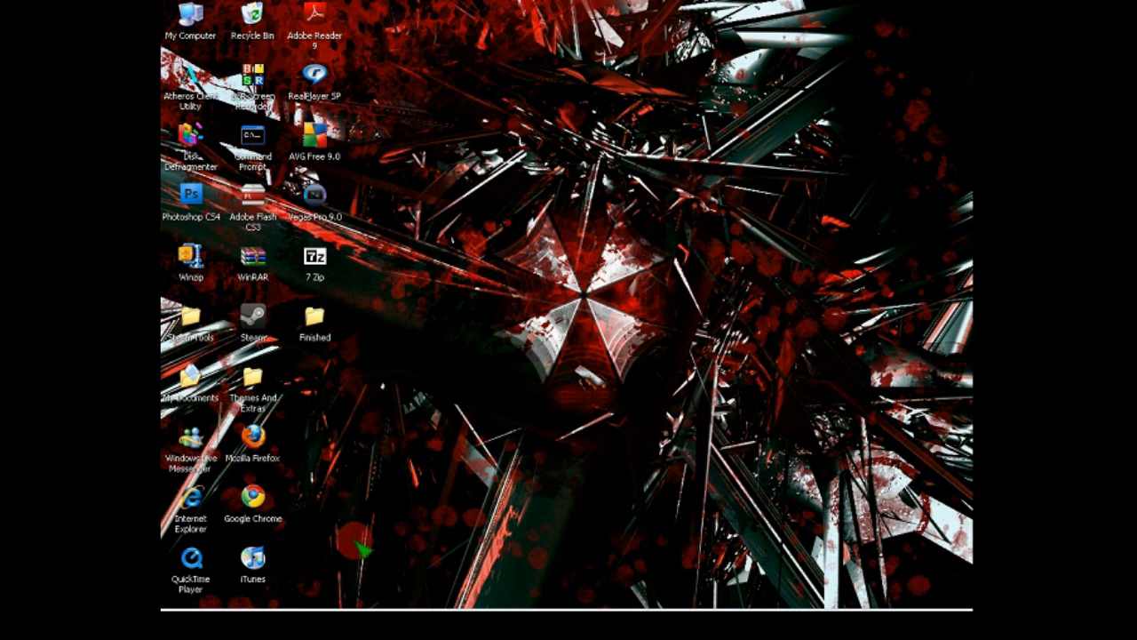
Open the Steam Tools folder and then its Skins subfolder
double_click(190, 318)
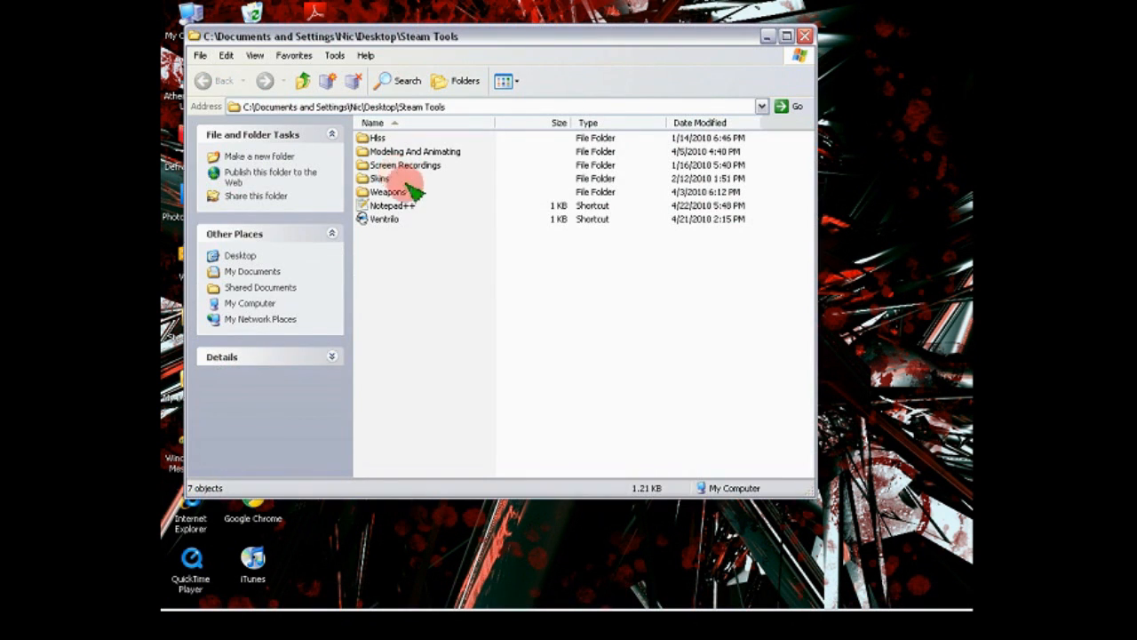
double_click(380, 179)
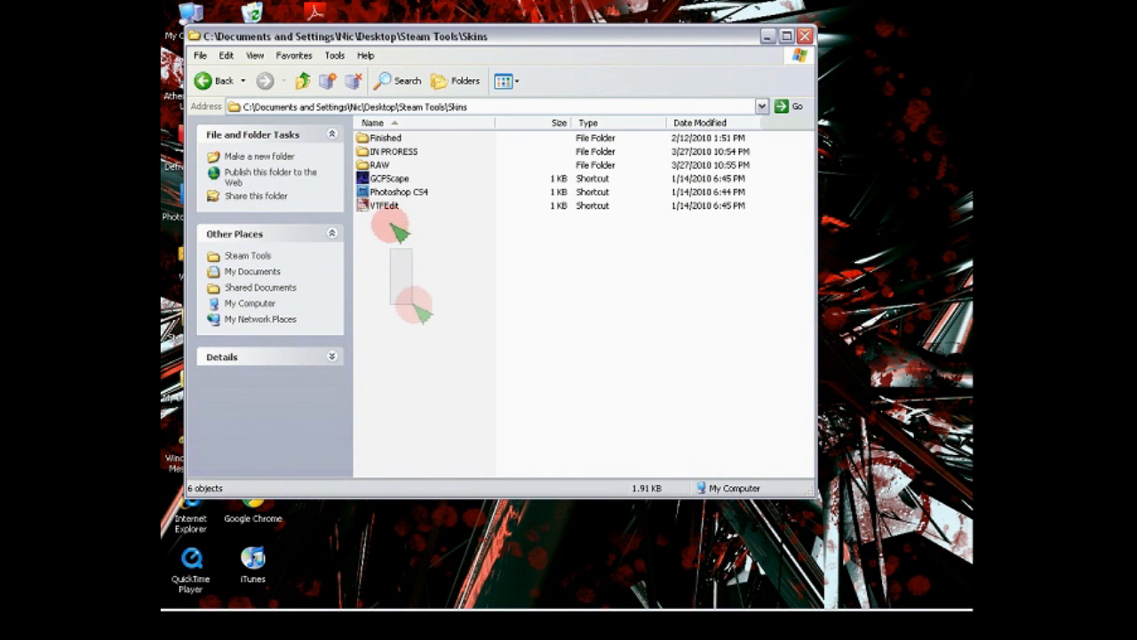
click(384, 205)
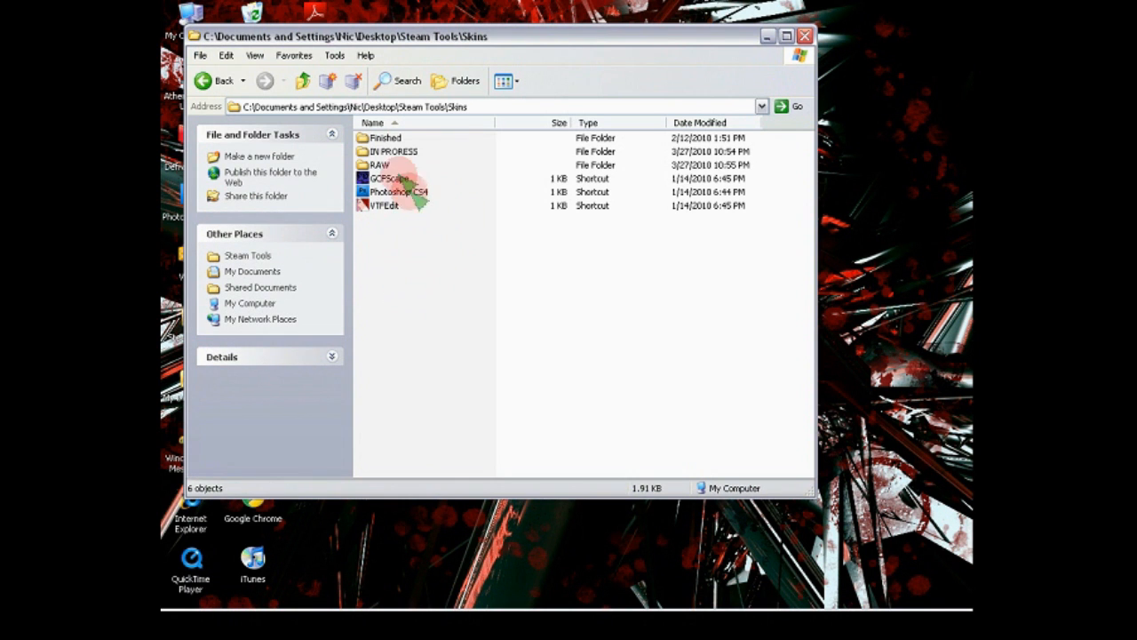
mouse_move(386, 295)
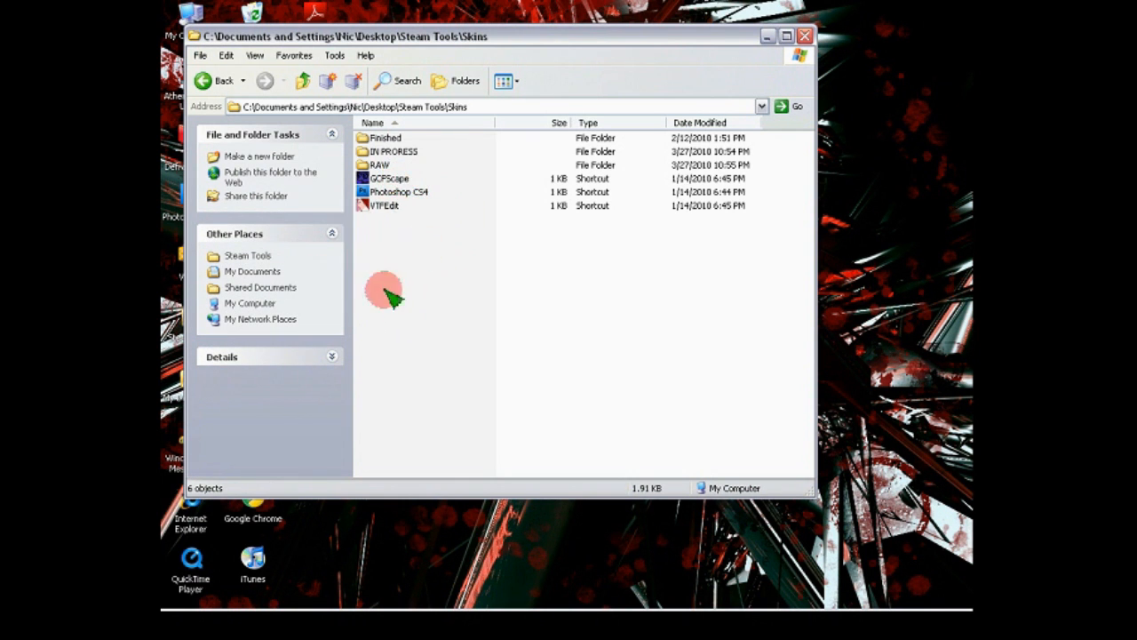
mouse_move(431, 231)
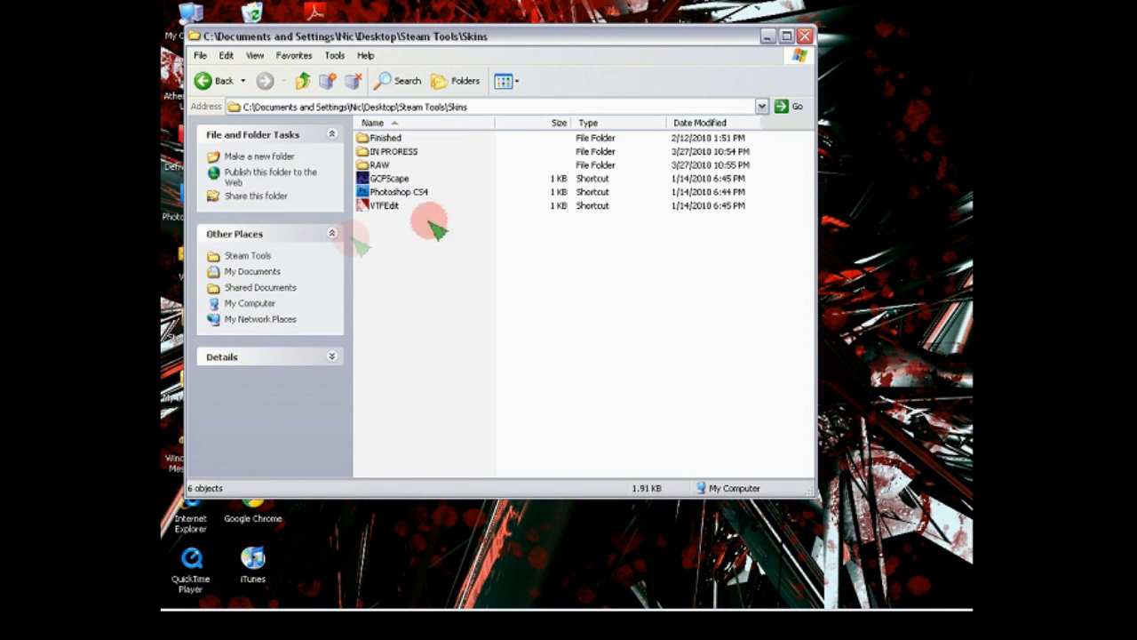
mouse_move(478, 224)
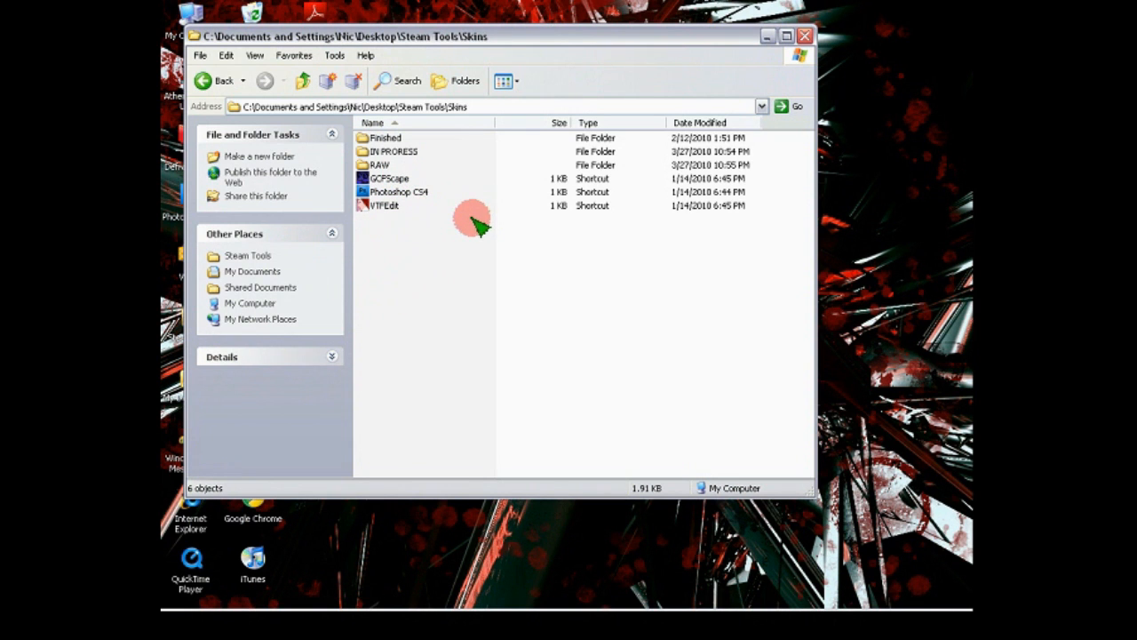
mouse_move(413, 231)
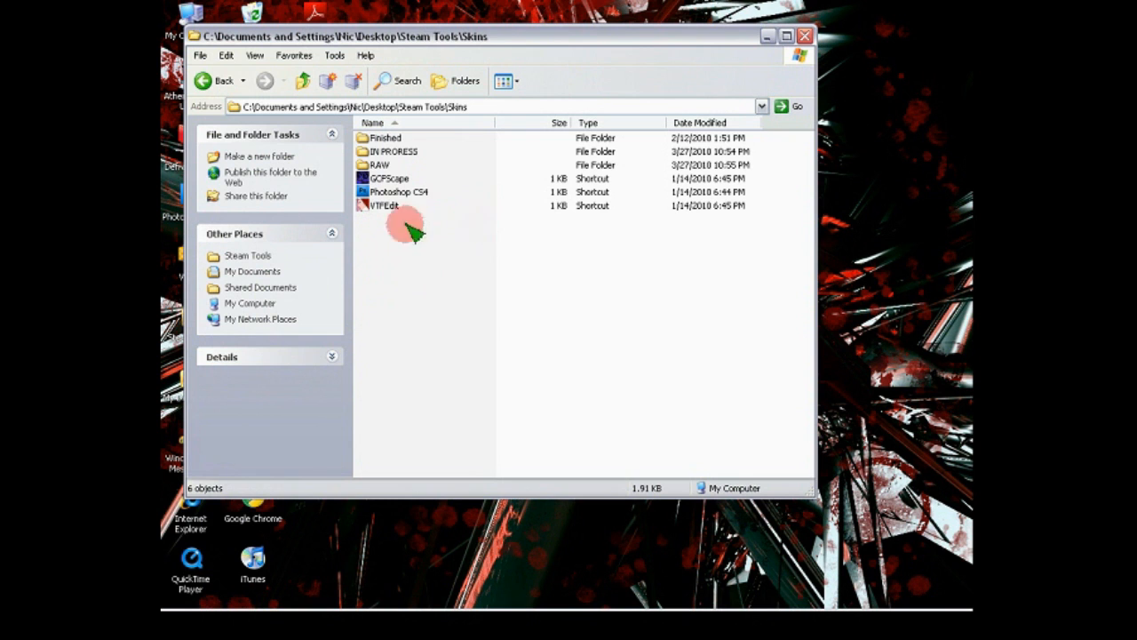
mouse_move(427, 177)
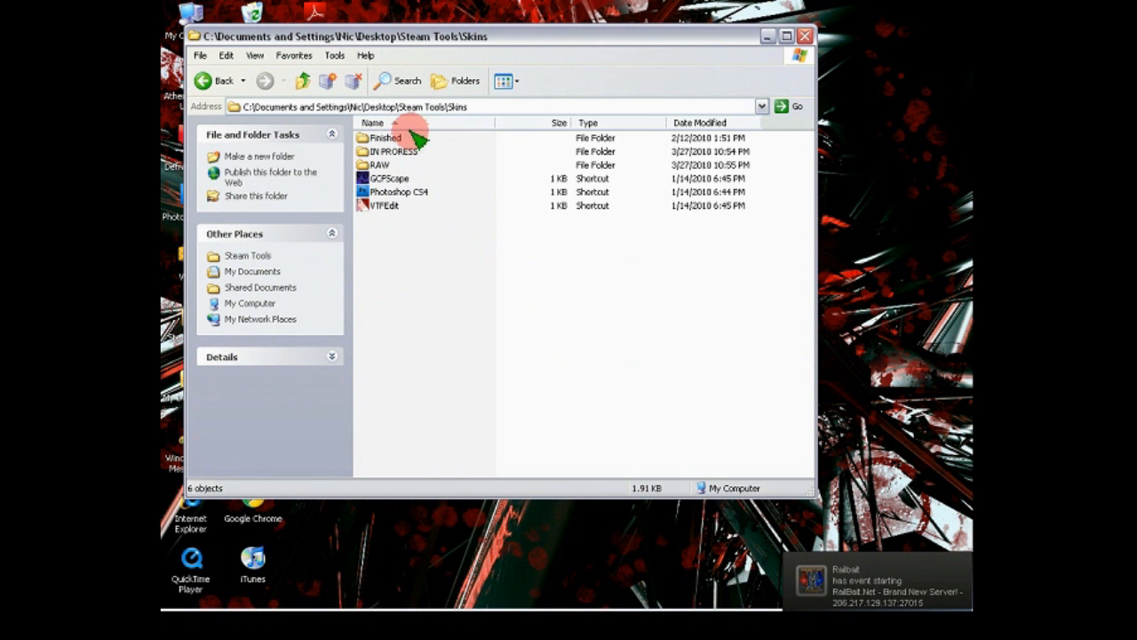
mouse_move(466, 209)
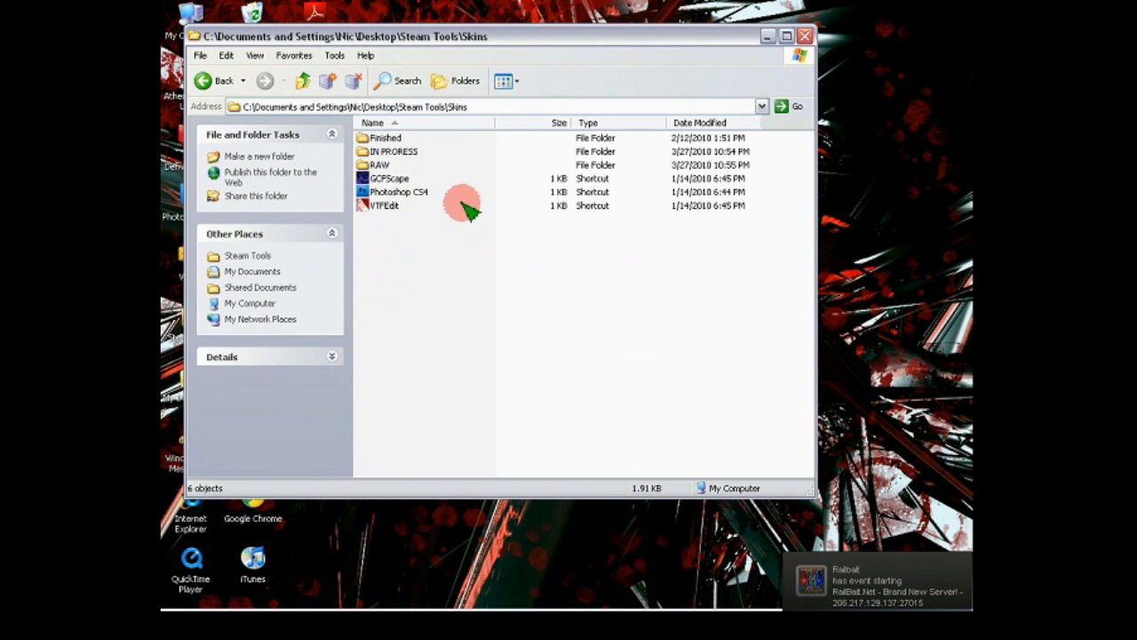
mouse_move(460, 319)
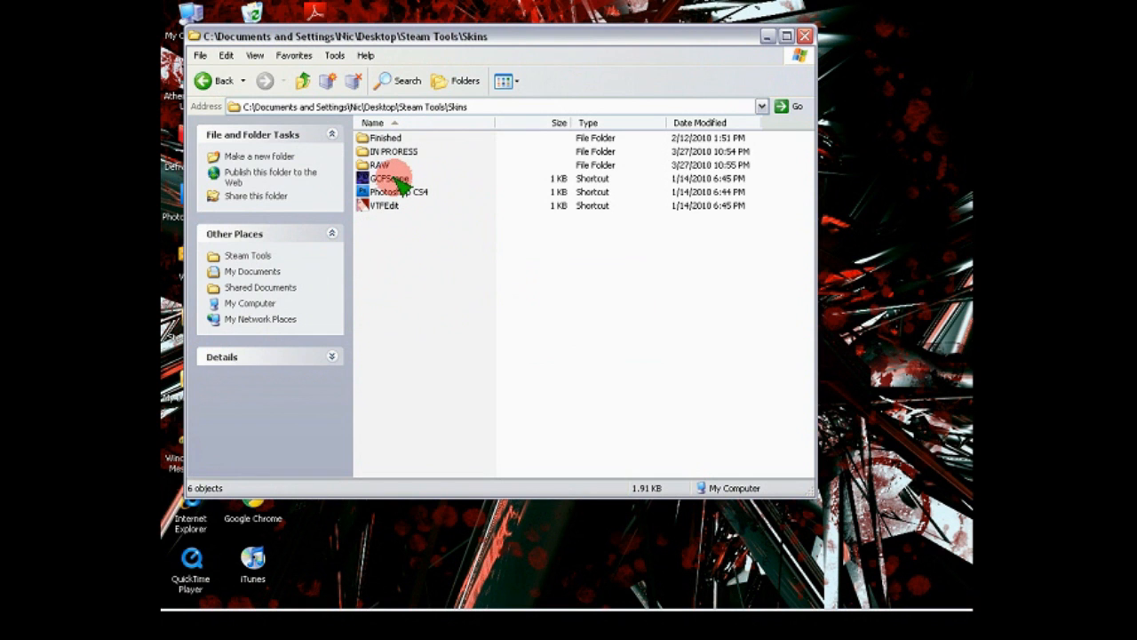
Launch GCFScape, try opening counter-strike source shared.gcf, and dismiss the file-in-use error
click(389, 178)
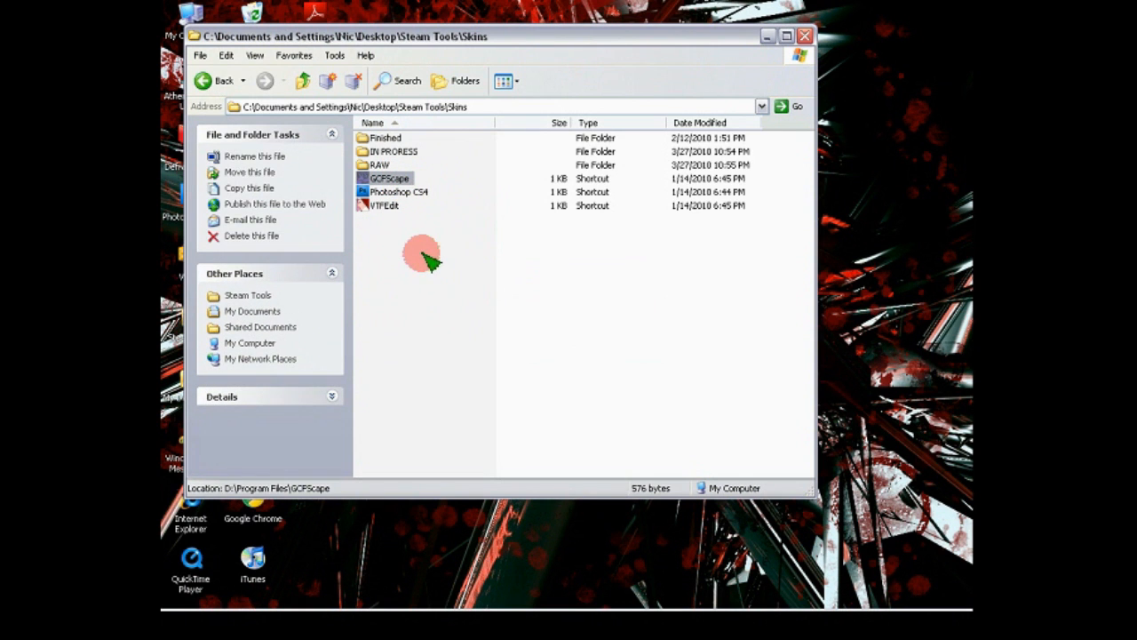
mouse_move(489, 311)
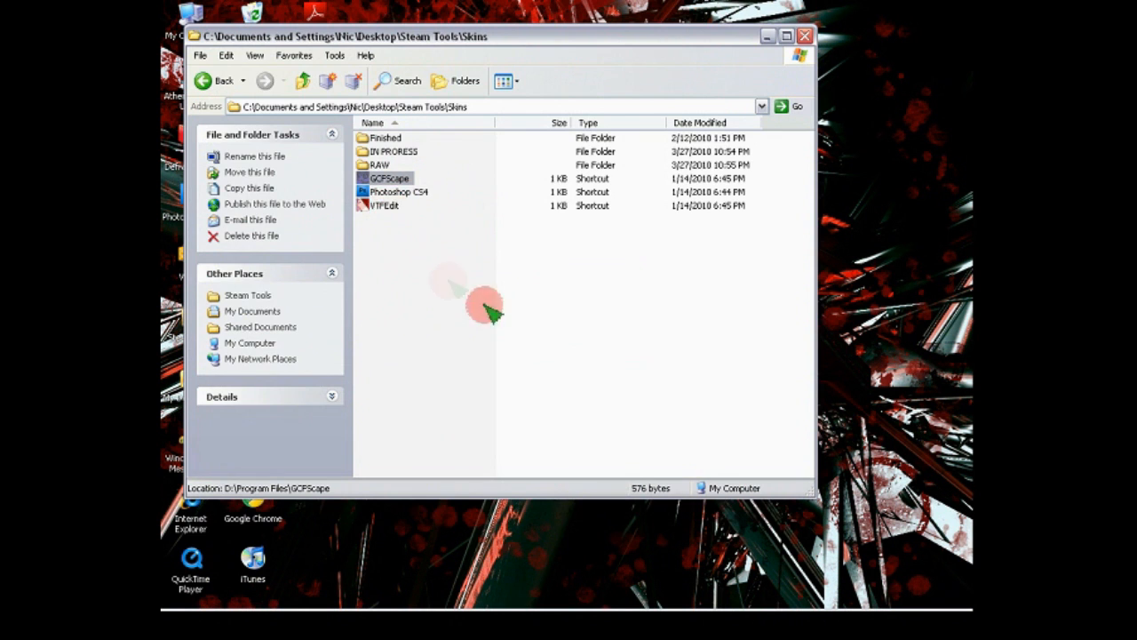
double_click(389, 177)
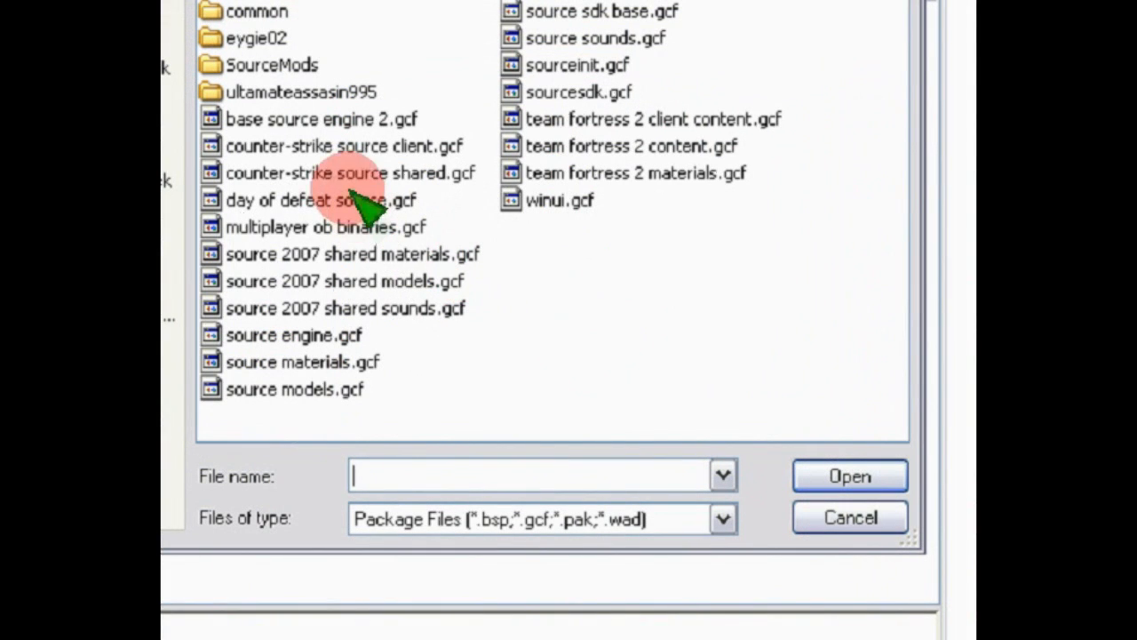
click(349, 172)
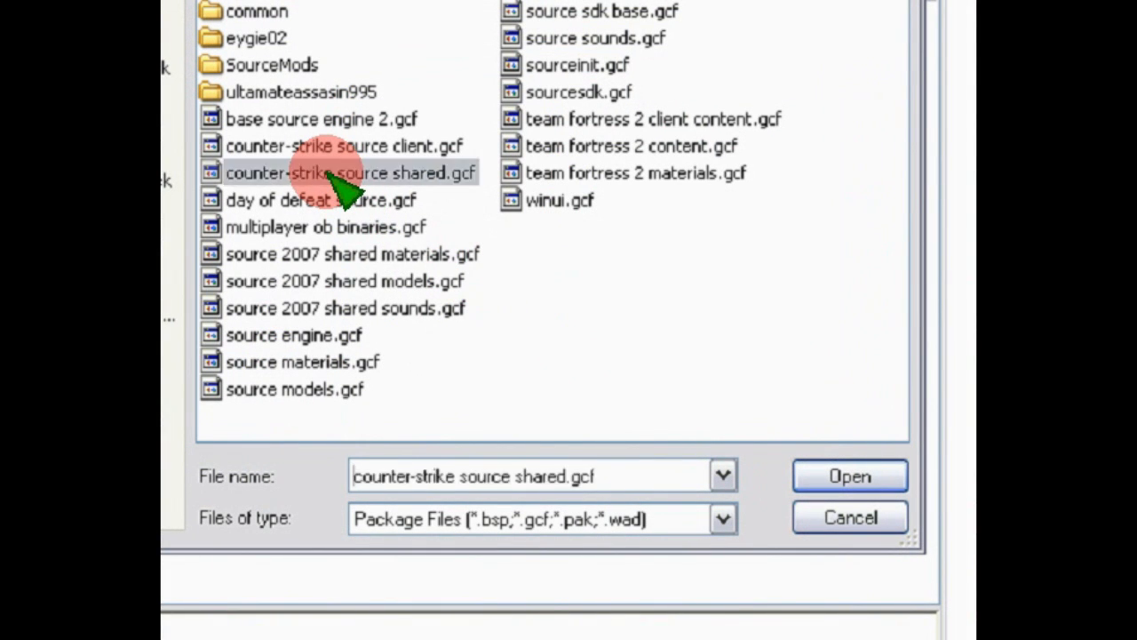
click(848, 475)
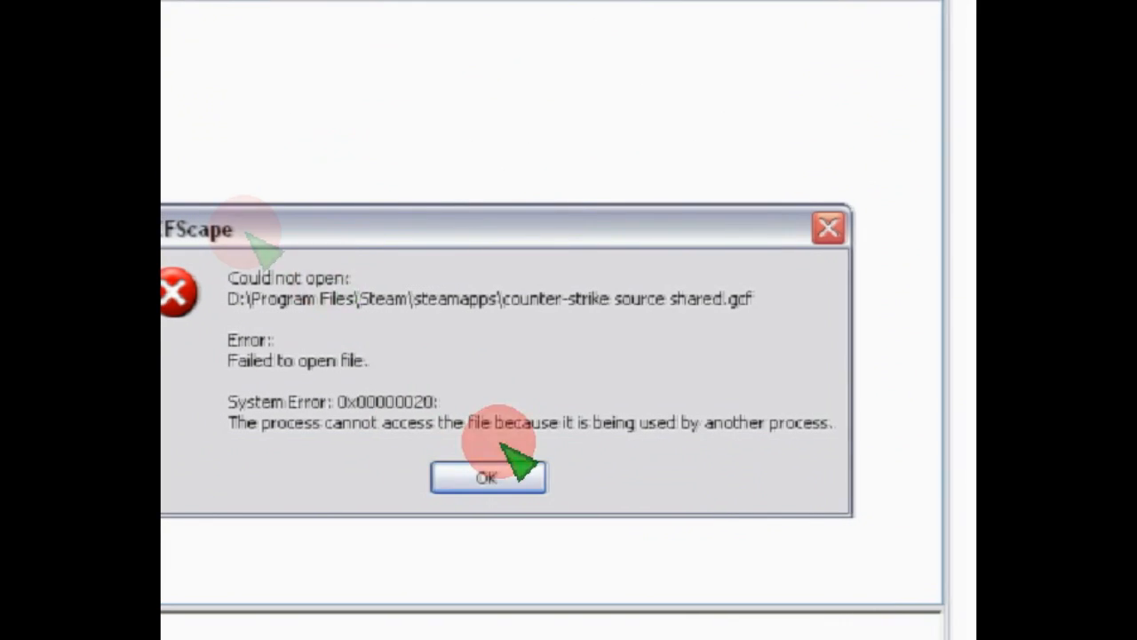
click(488, 477)
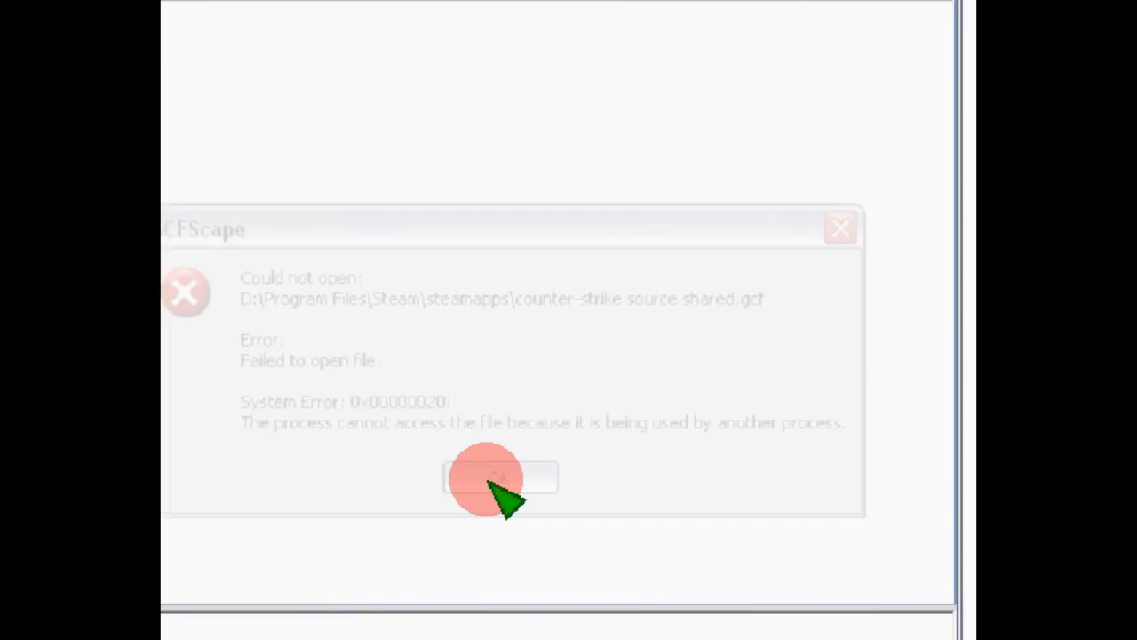
click(499, 478)
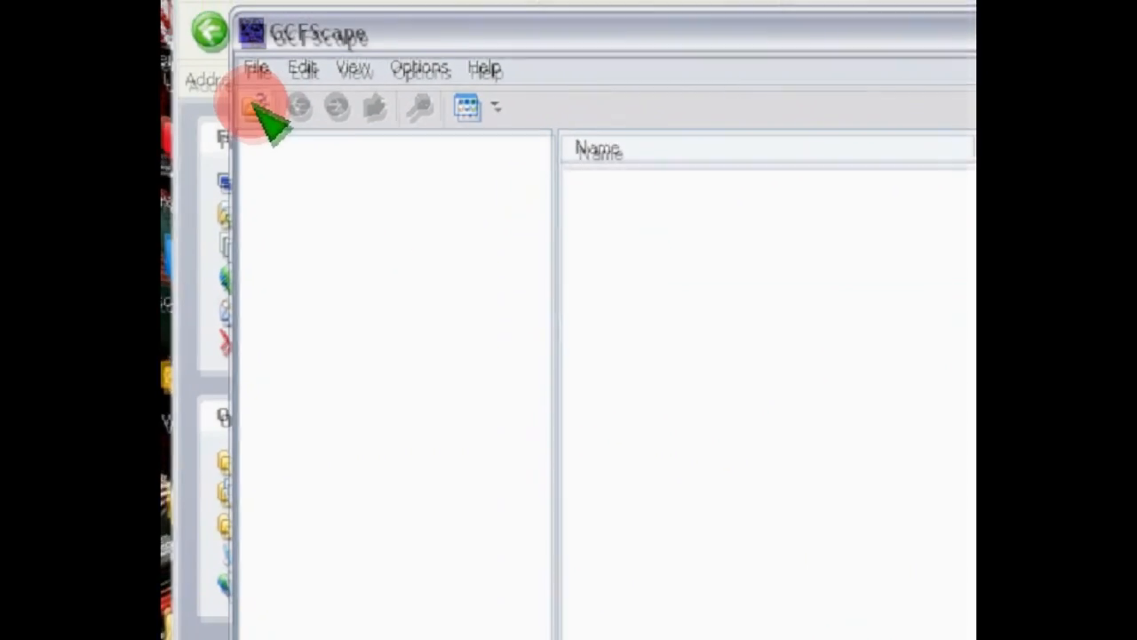
Browse D: > Program Files > steamapps and select counter-strike source shared.gcf
click(260, 107)
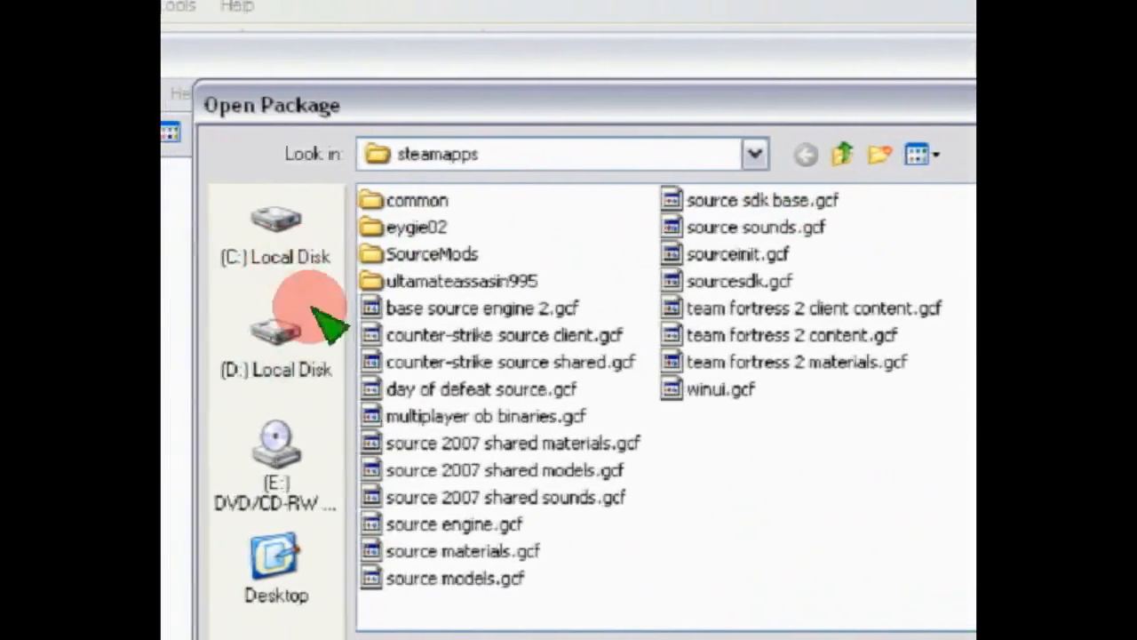
click(289, 338)
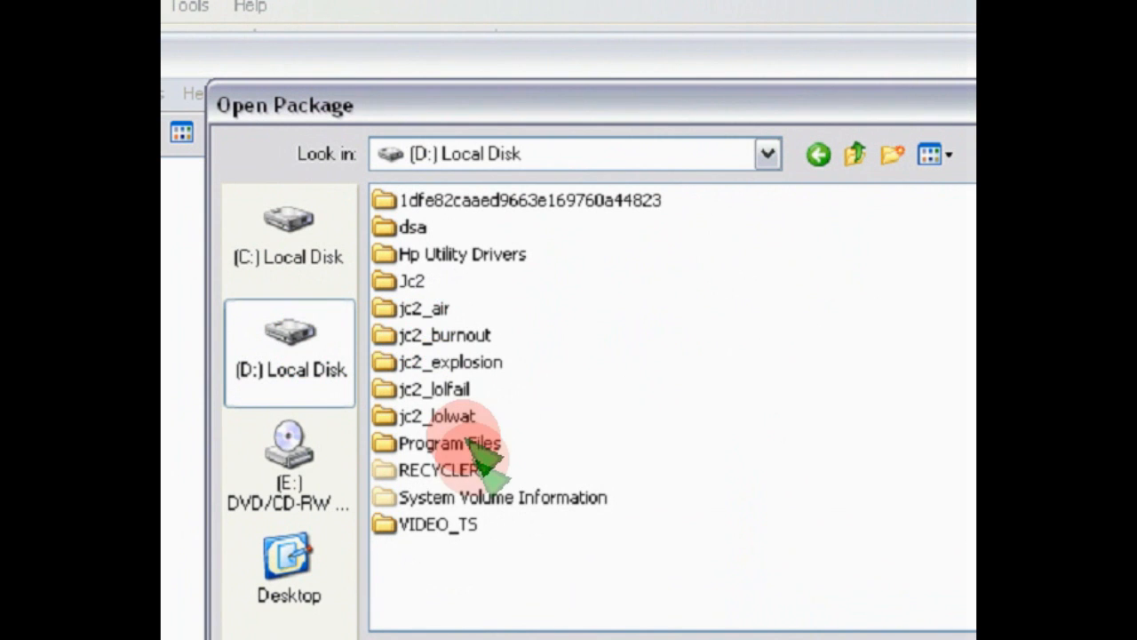
double_click(448, 442)
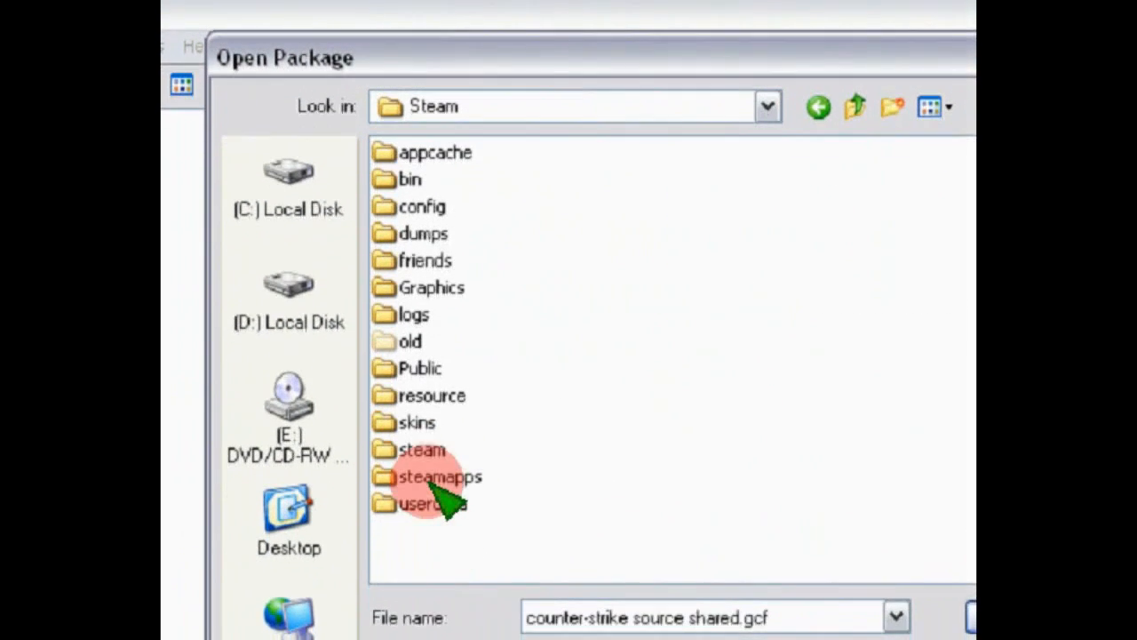
double_click(439, 477)
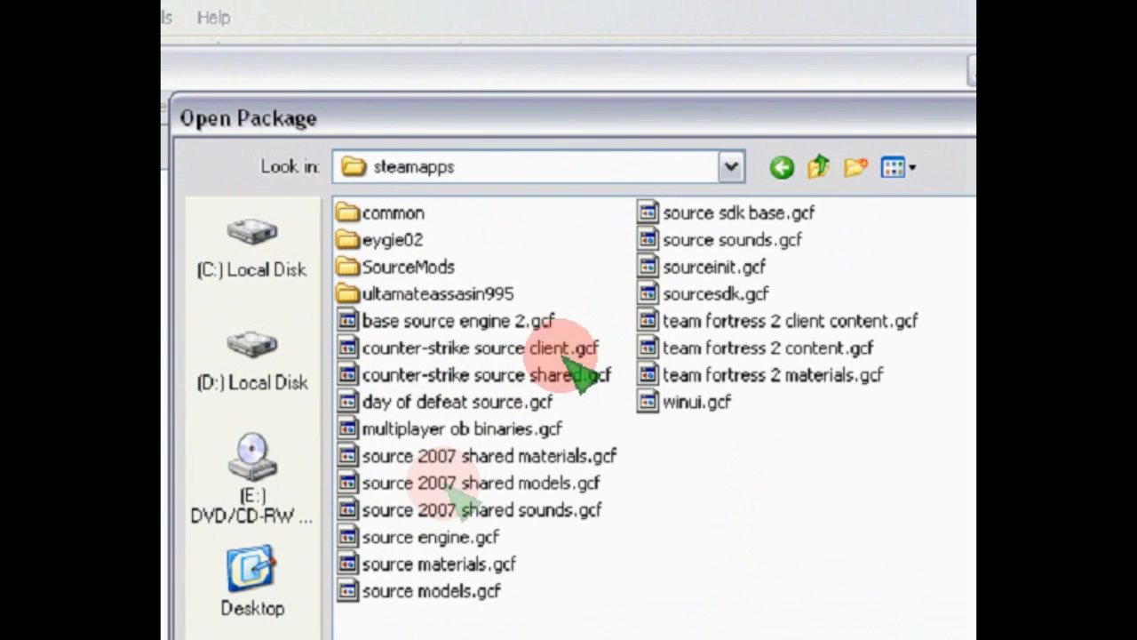
click(480, 375)
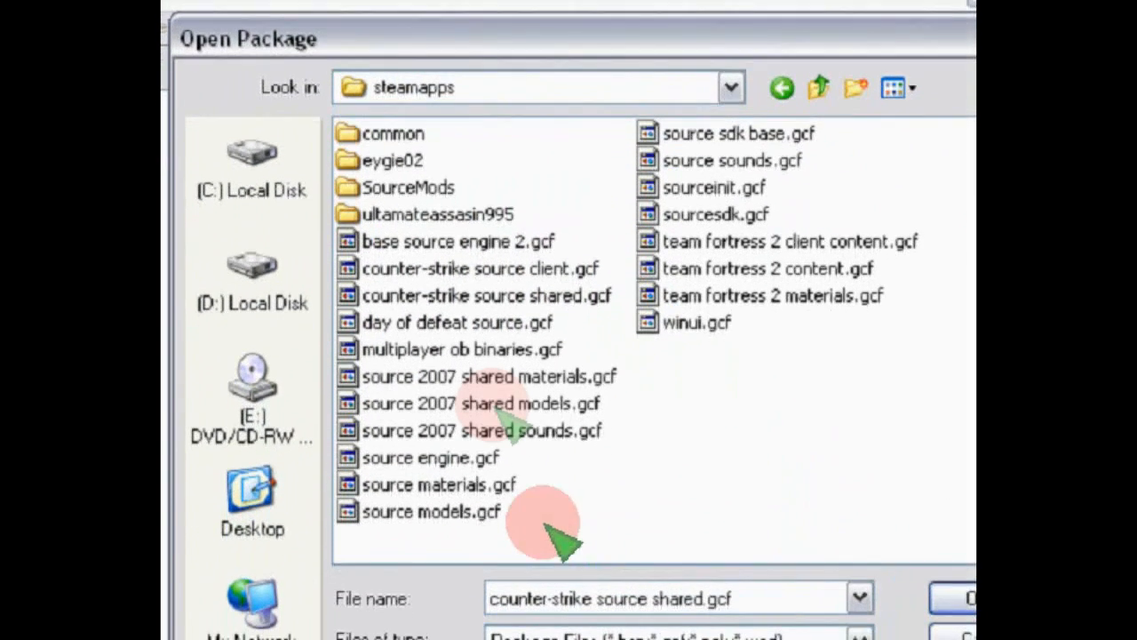
mouse_move(542, 276)
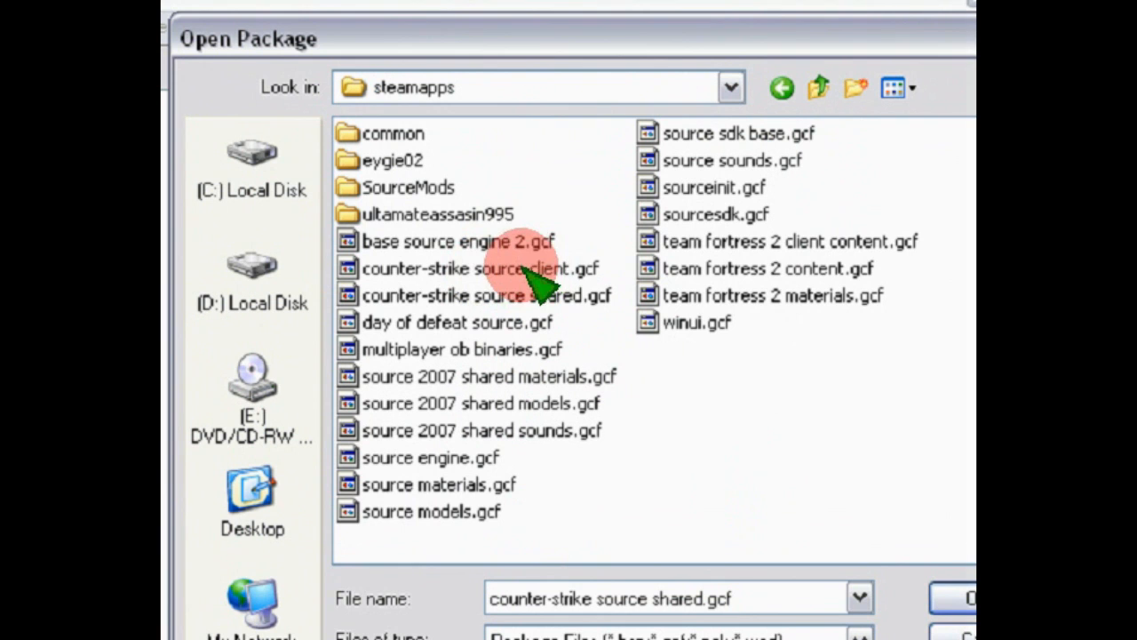
mouse_move(507, 325)
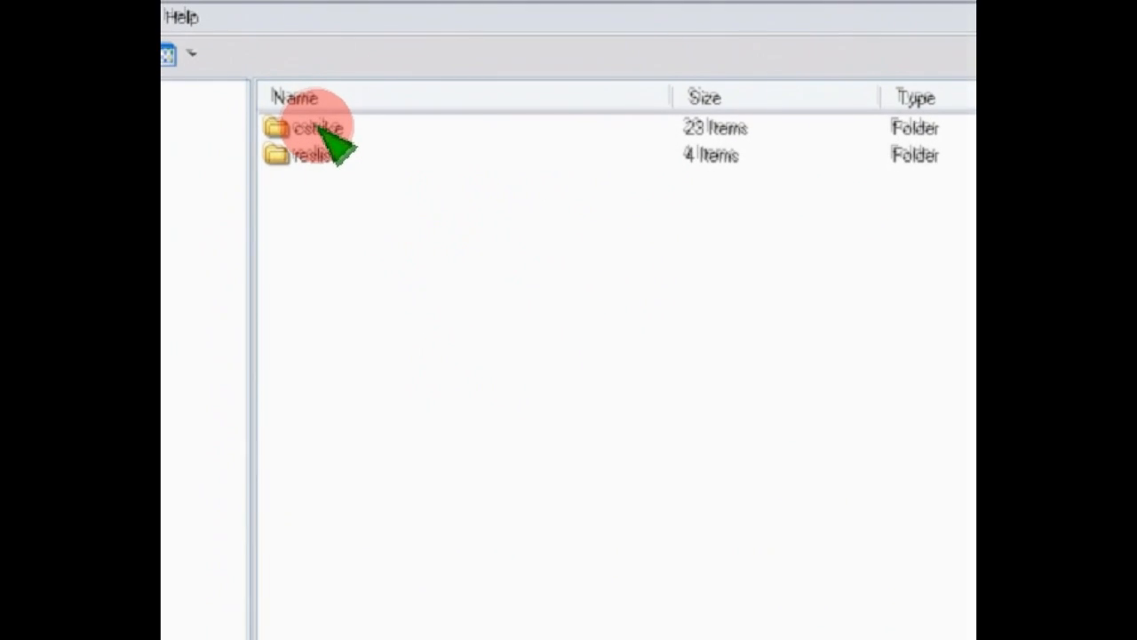
Navigate cstrike > models > weapons > w_models and select the w_pist_fiveseven folder
double_click(320, 127)
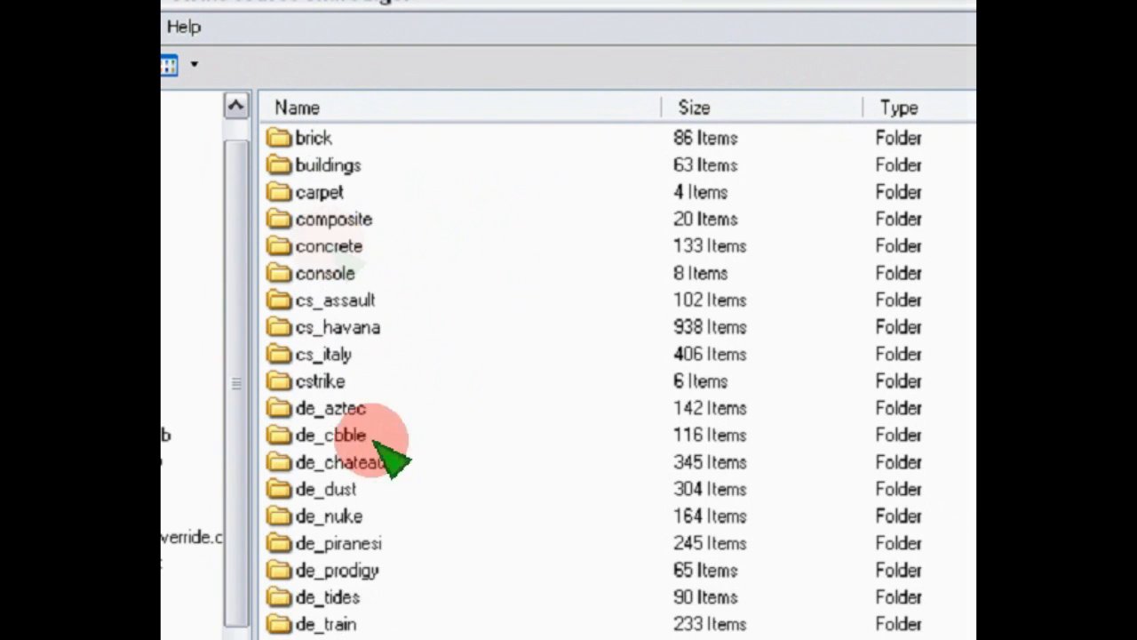
scroll(down, 3)
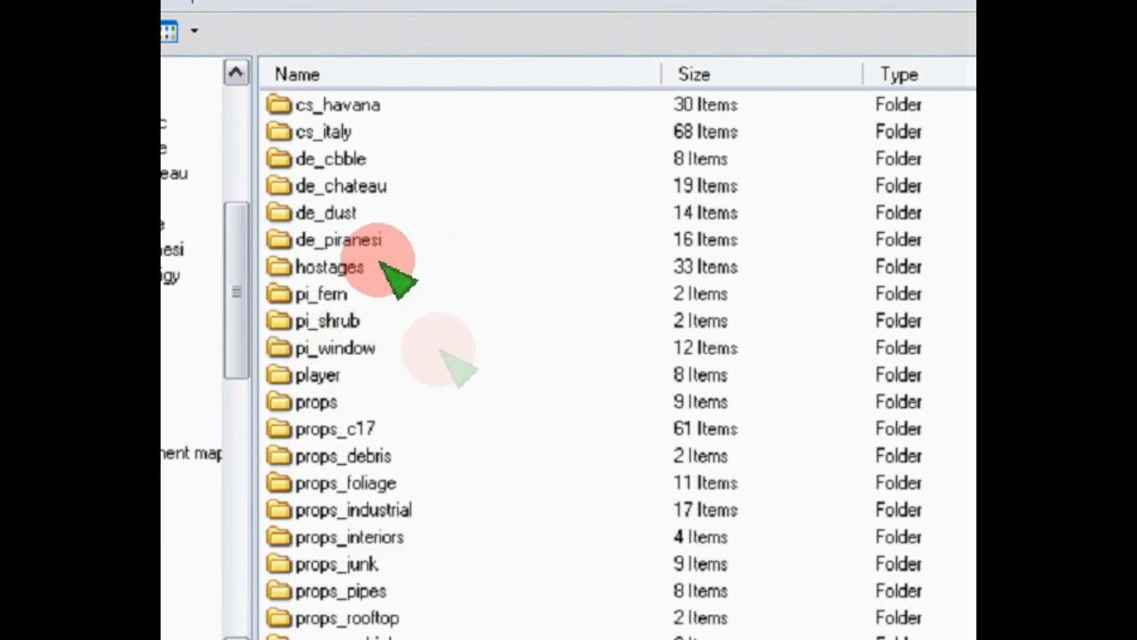
scroll(down, 3)
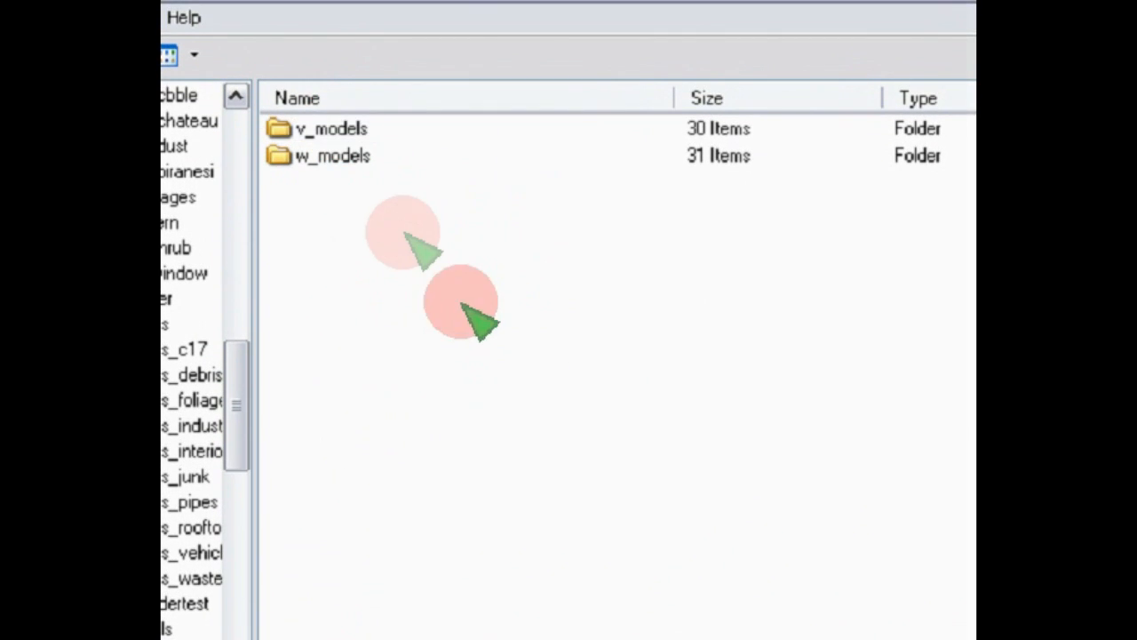
double_click(331, 155)
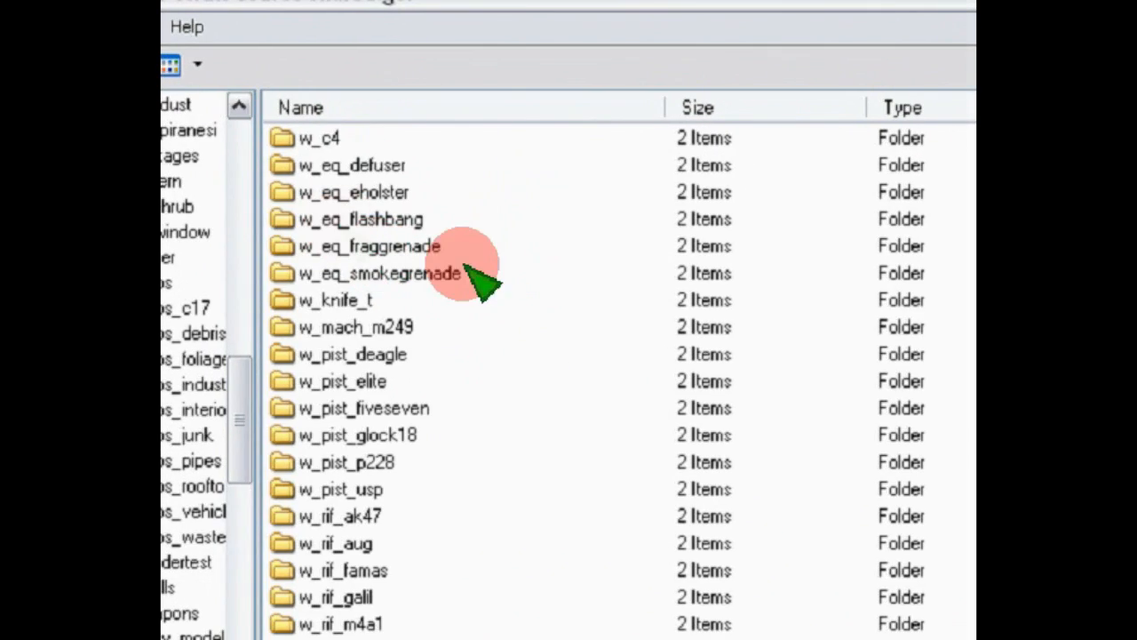
scroll(down, 3)
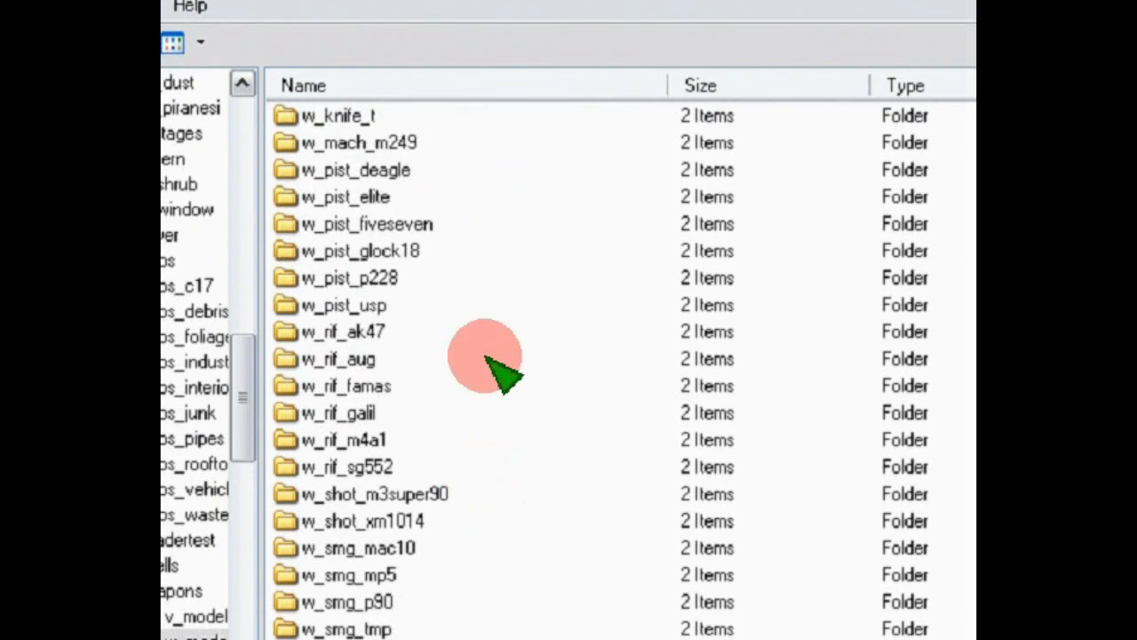
scroll(up, 3)
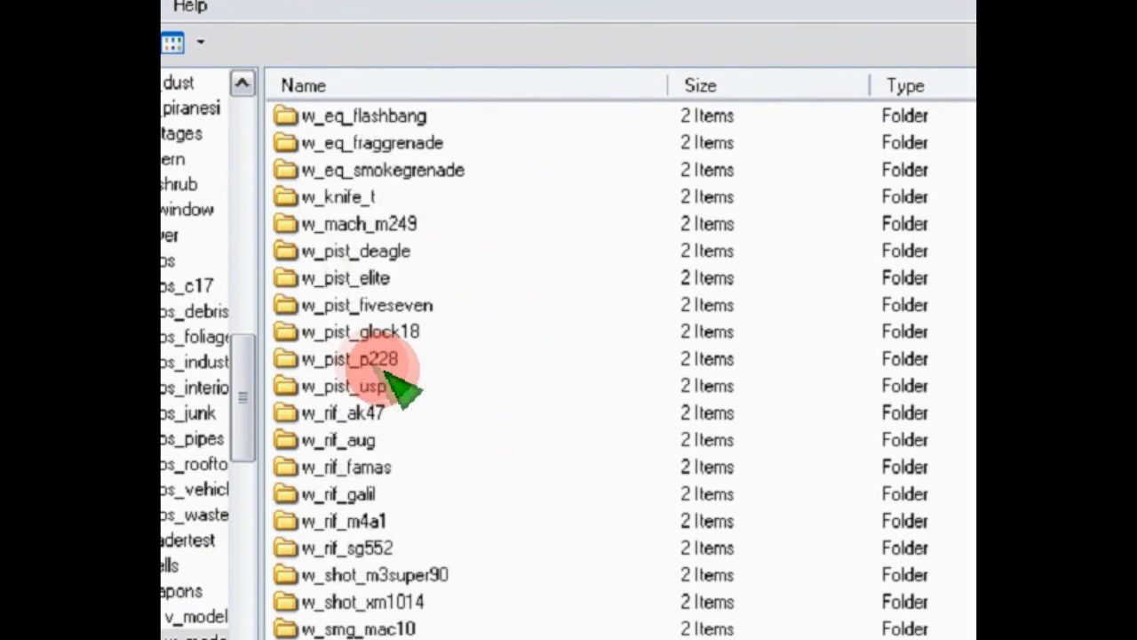
scroll(up, 3)
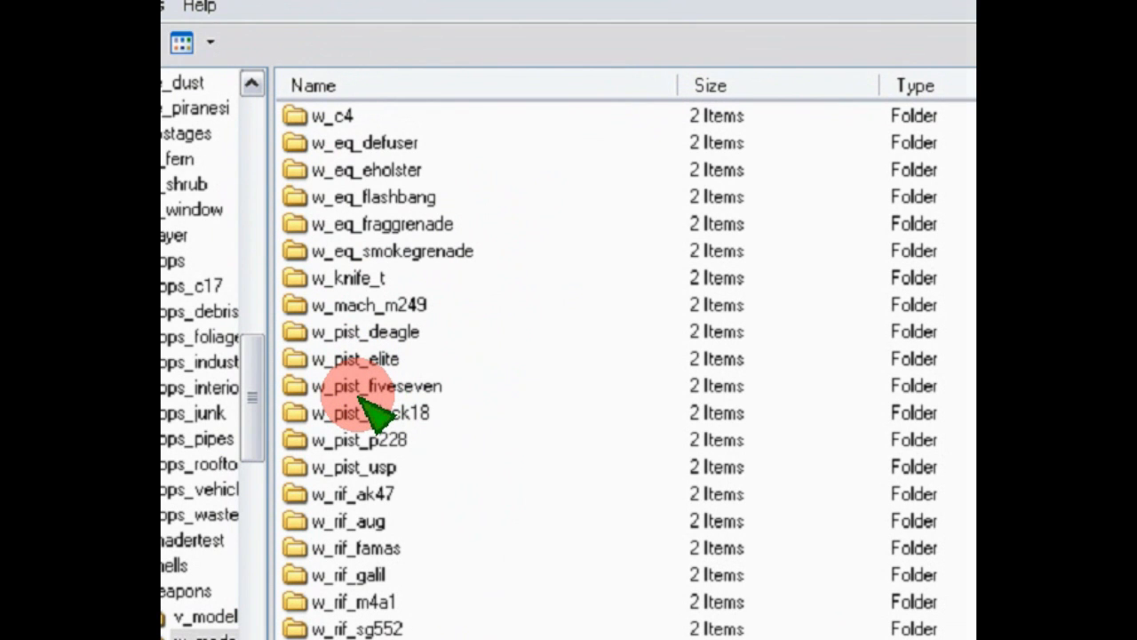
click(377, 385)
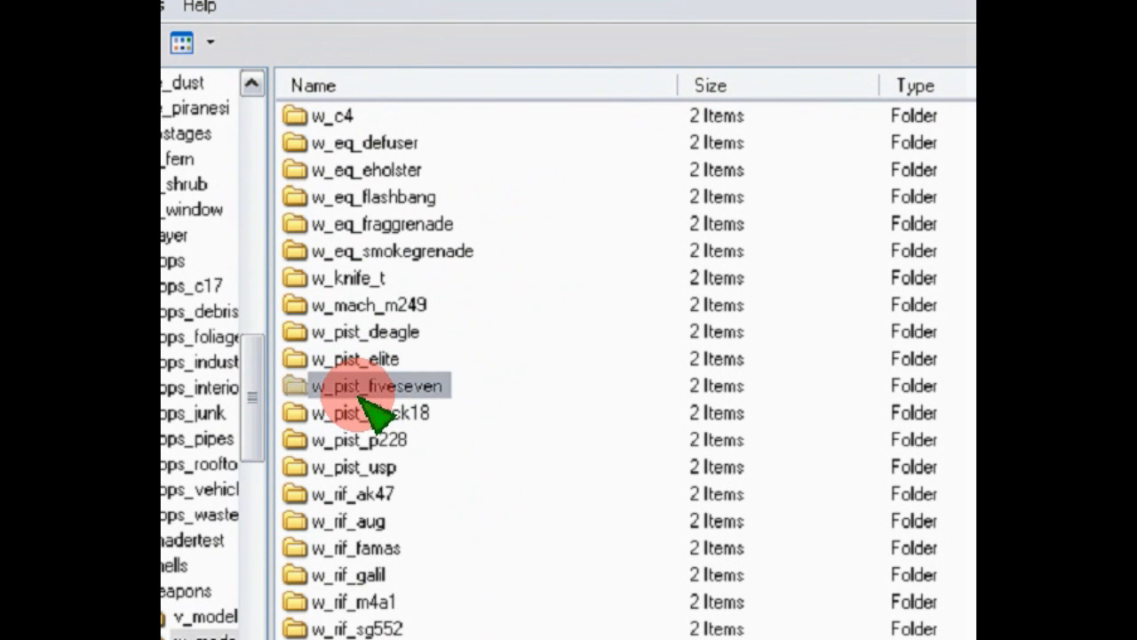
Open w_pist_fiveseven, move its .vmt and .vtf to the desktop, and close GCFScape
double_click(376, 384)
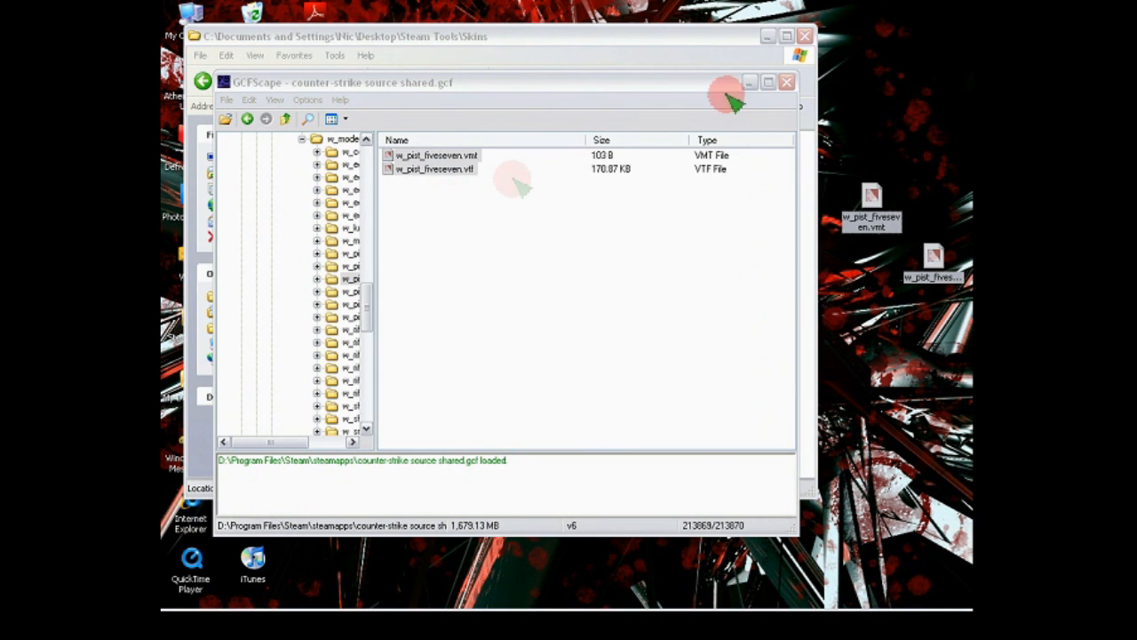
click(785, 82)
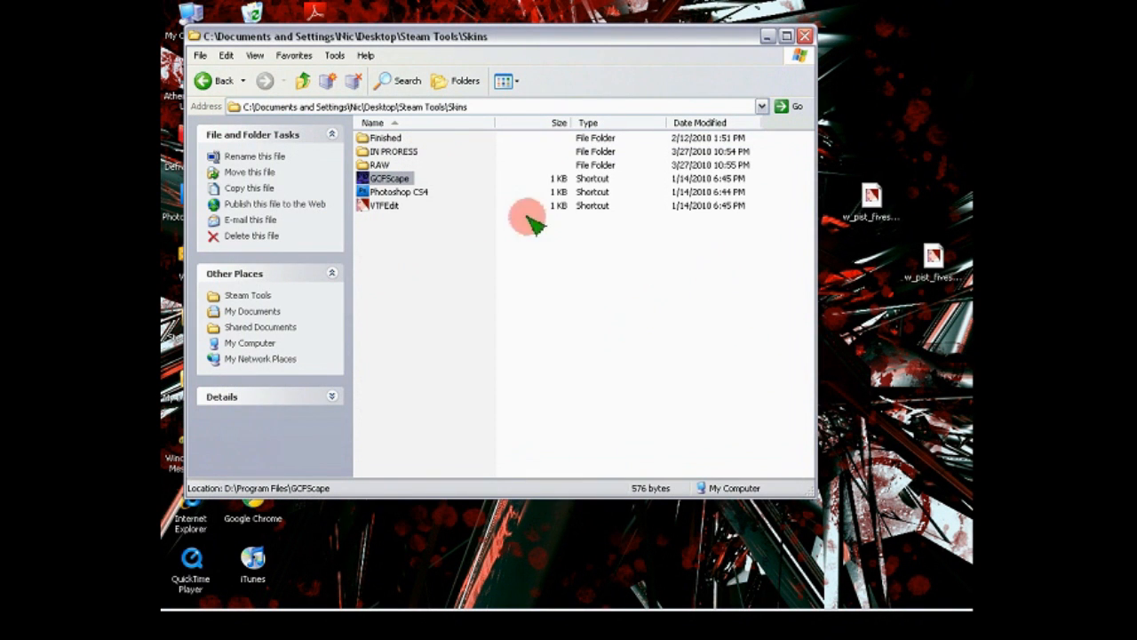
Launch VTFEdit and load w_pist_fiveseven.vtf from the desktop
click(383, 205)
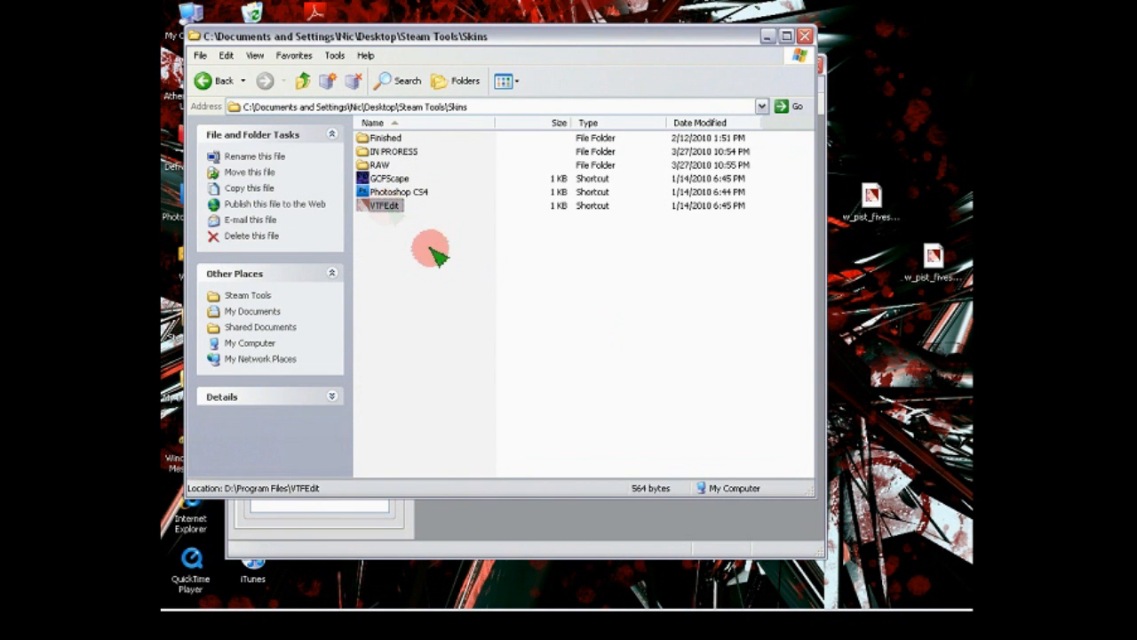
double_click(383, 205)
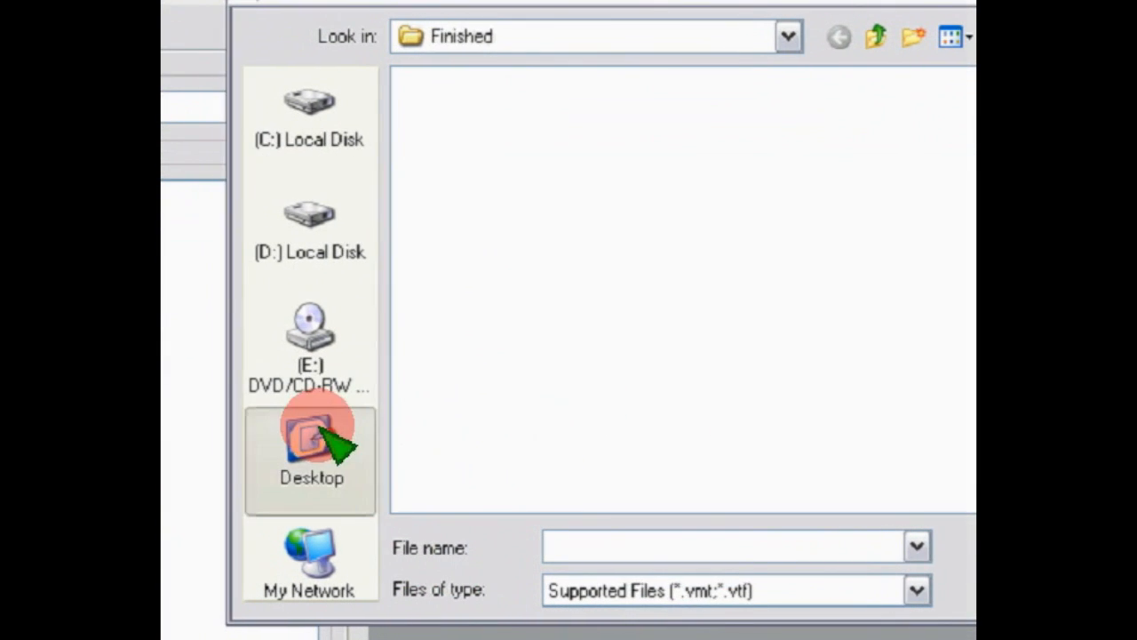
click(311, 453)
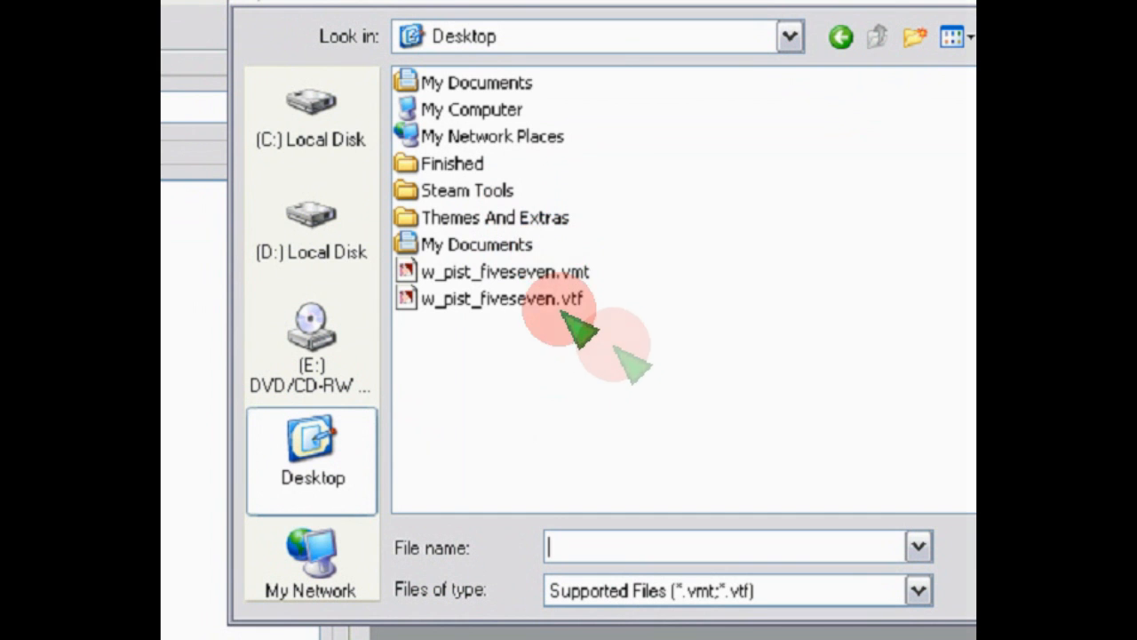
click(499, 298)
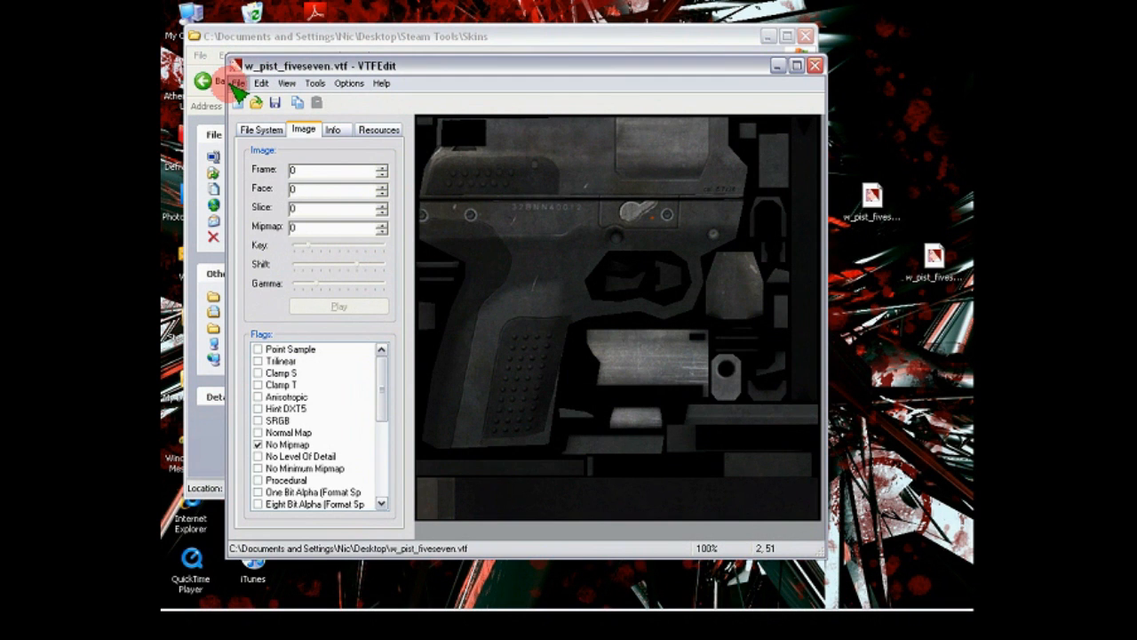
Export the texture as w_pist_fiveseven.tga to the desktop and close VTFEdit
click(237, 82)
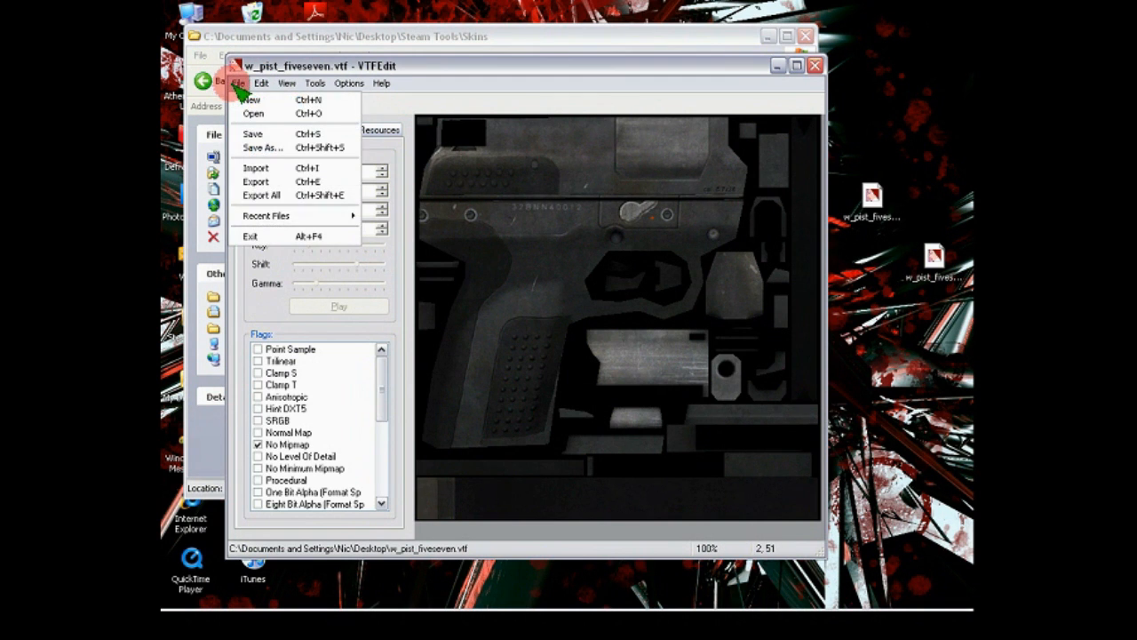
click(255, 182)
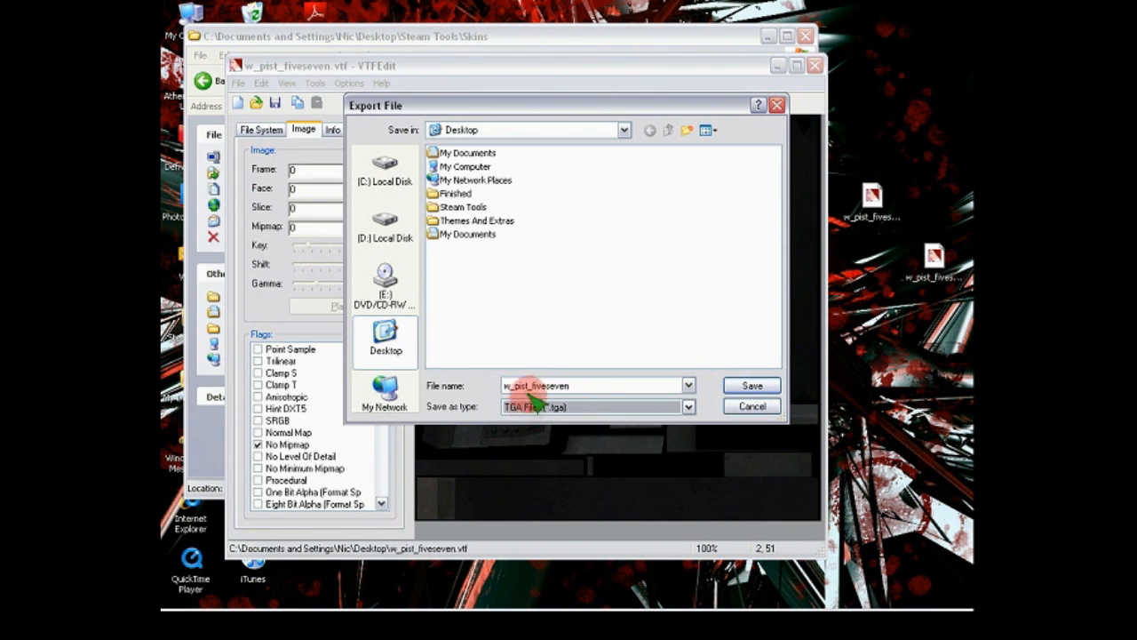
click(751, 385)
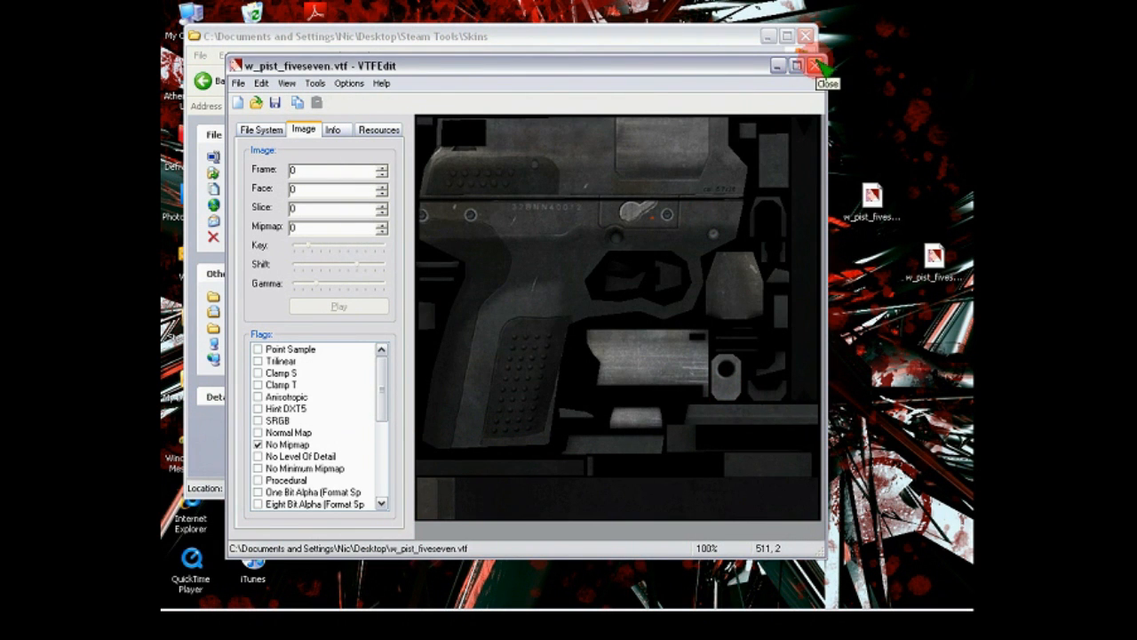
click(814, 64)
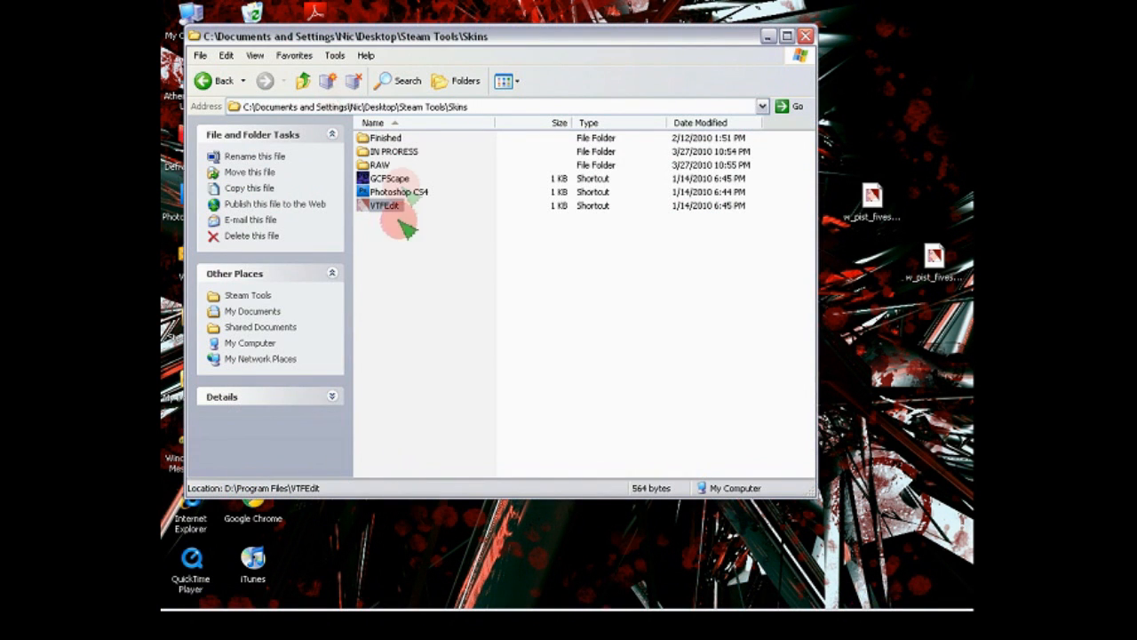
Start Photoshop CS4 from its shortcut in the Skins folder
click(400, 192)
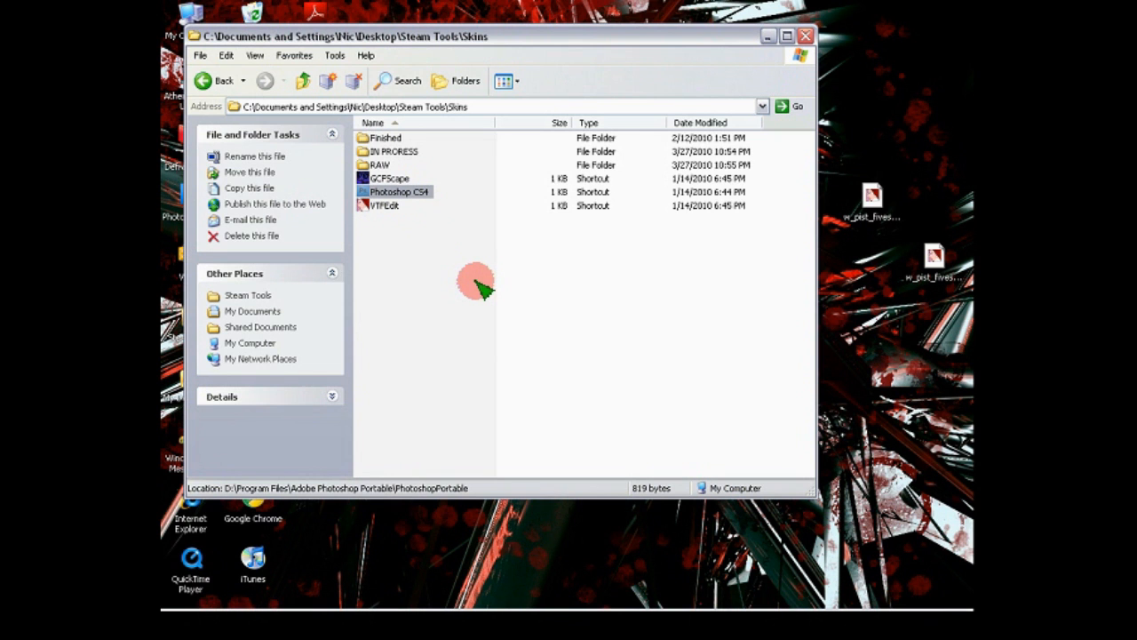
double_click(399, 192)
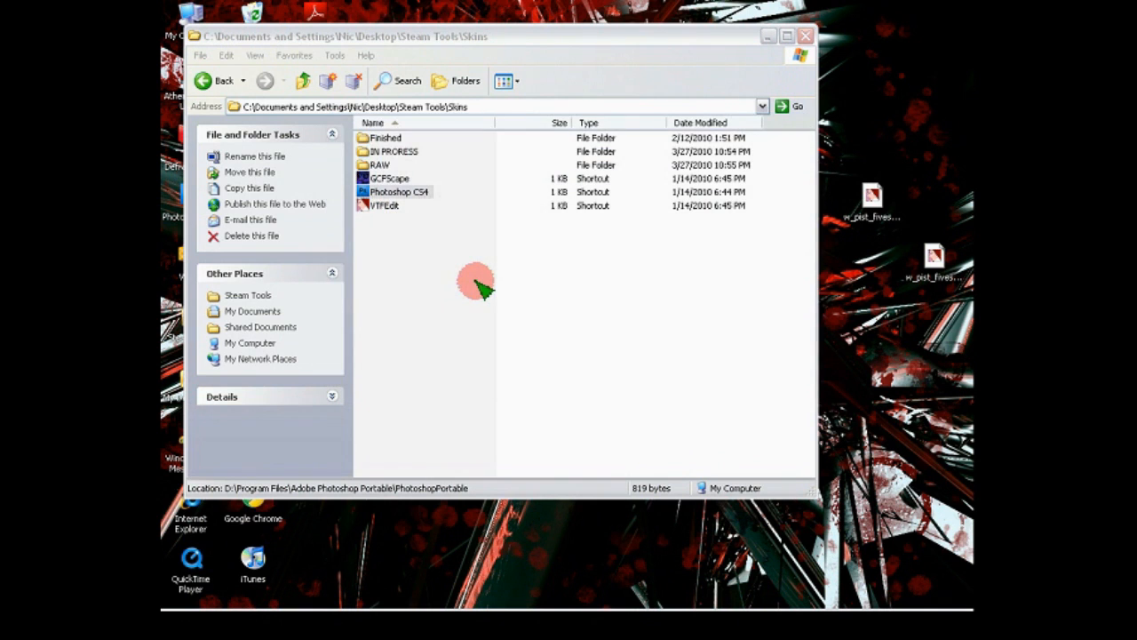
double_click(399, 192)
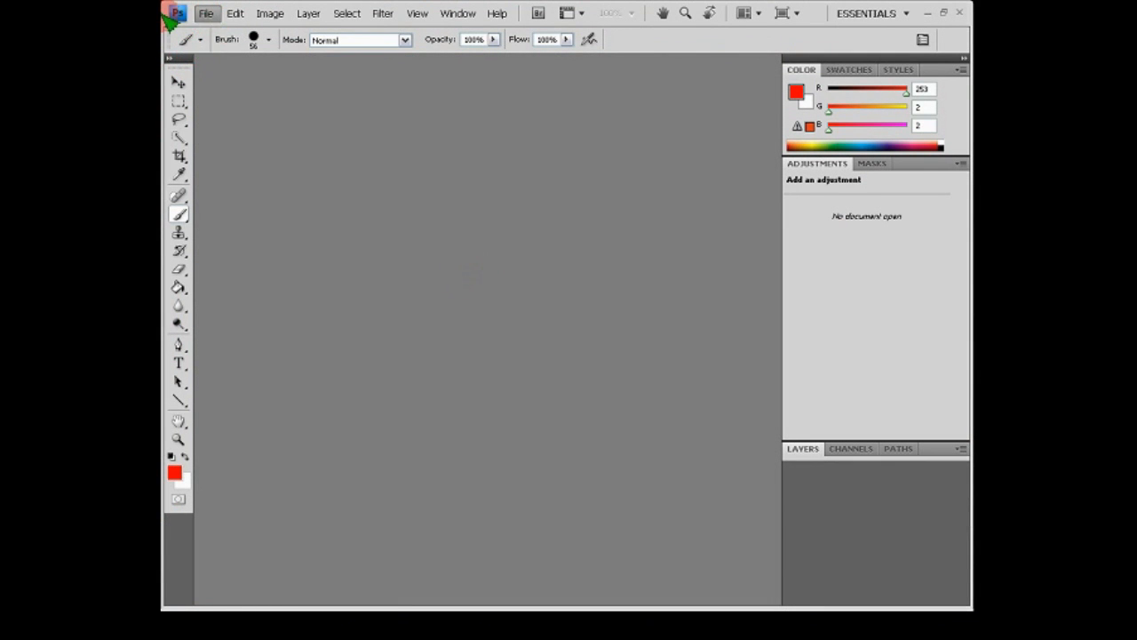
Open w_pist_fiveseven.tga from the desktop and add a new layer above it
click(205, 12)
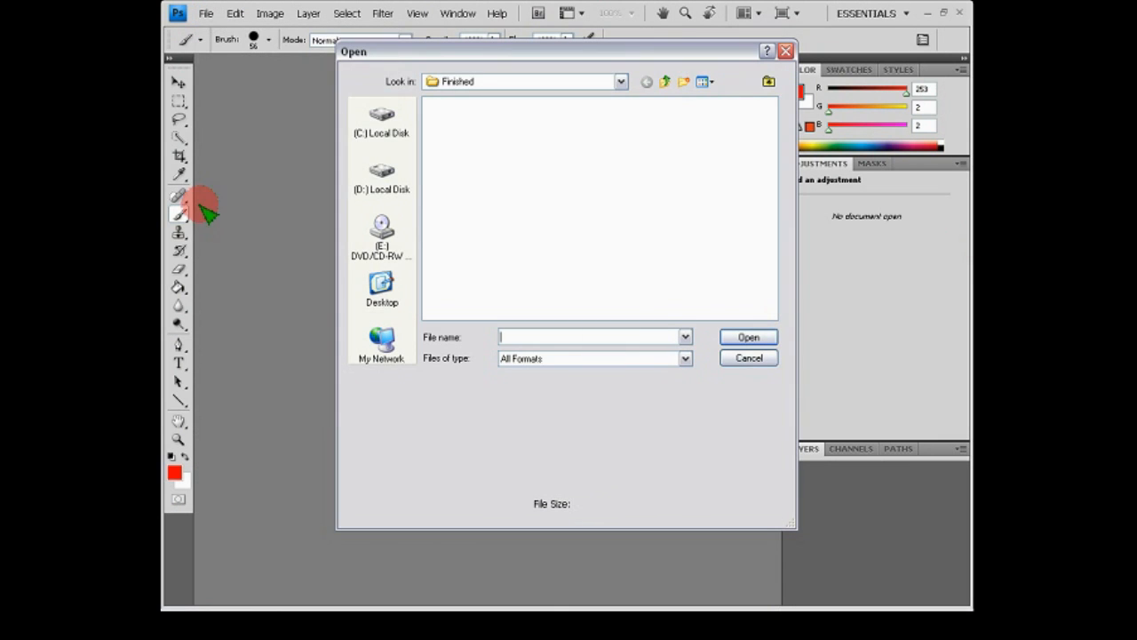
click(381, 289)
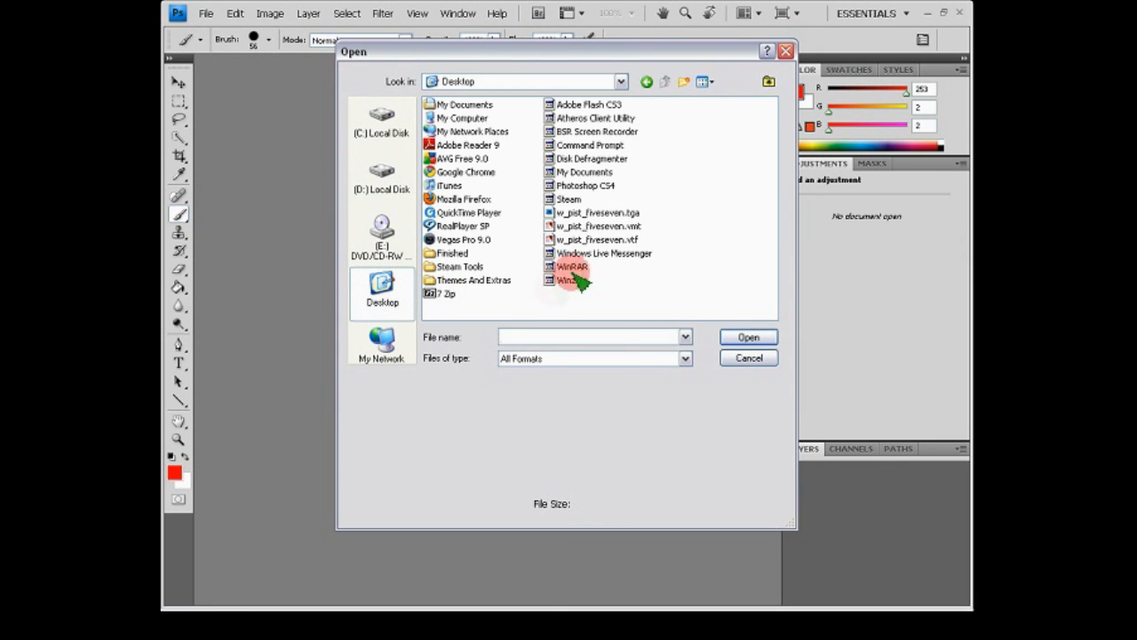
click(596, 212)
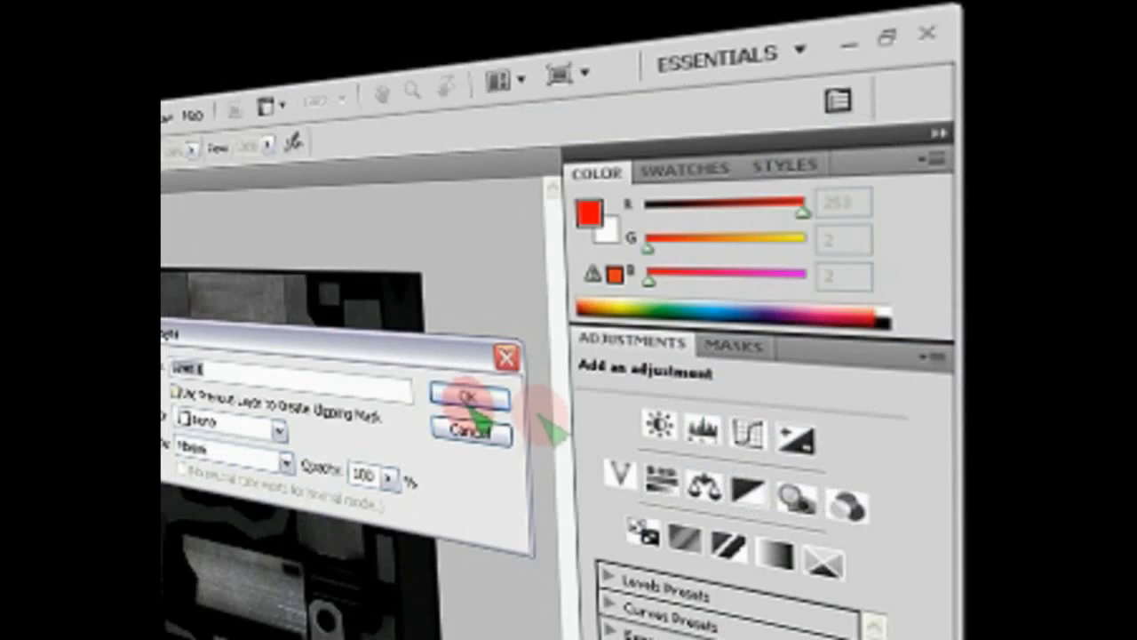
click(466, 396)
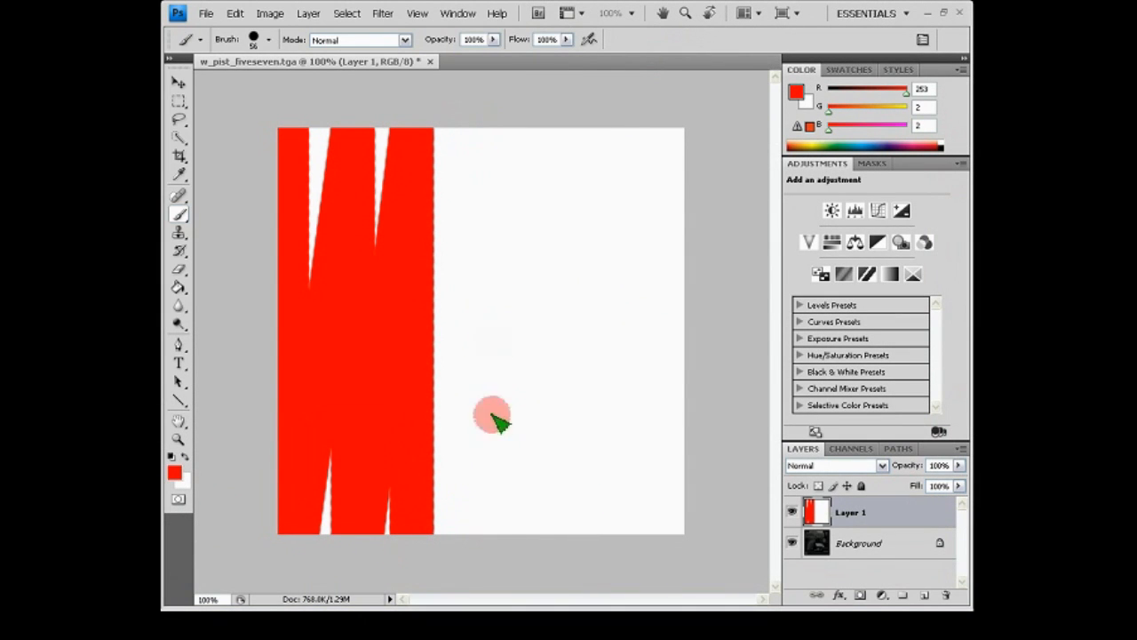
mouse_move(444, 524)
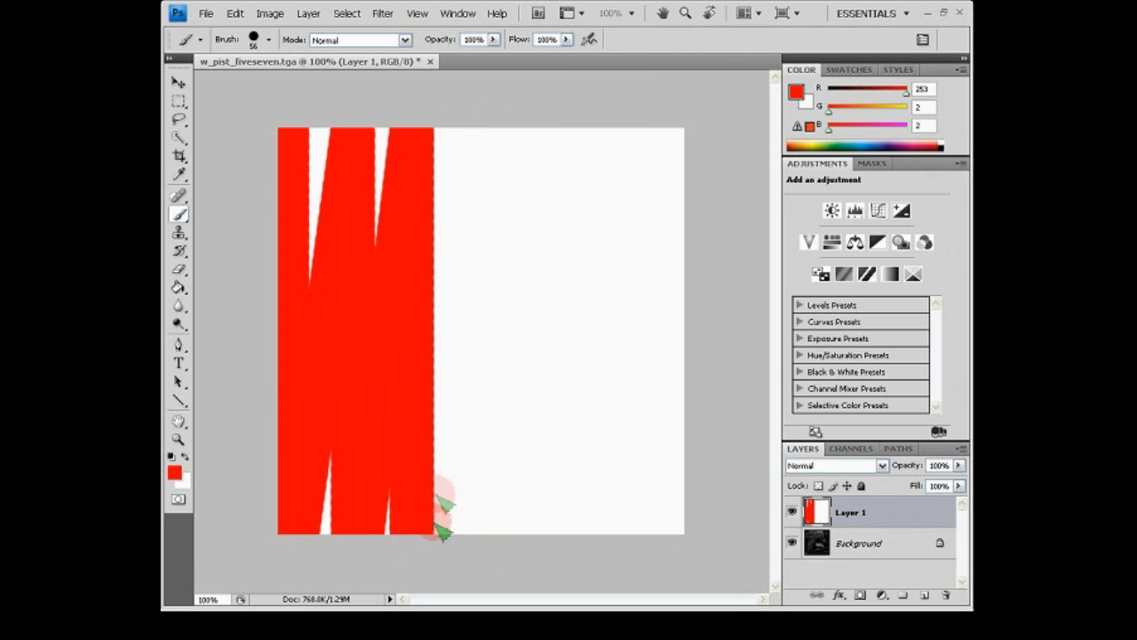
Brush three red zigzag strokes across Layer 1 to the canvas's right edge
drag(444, 533, 480, 337)
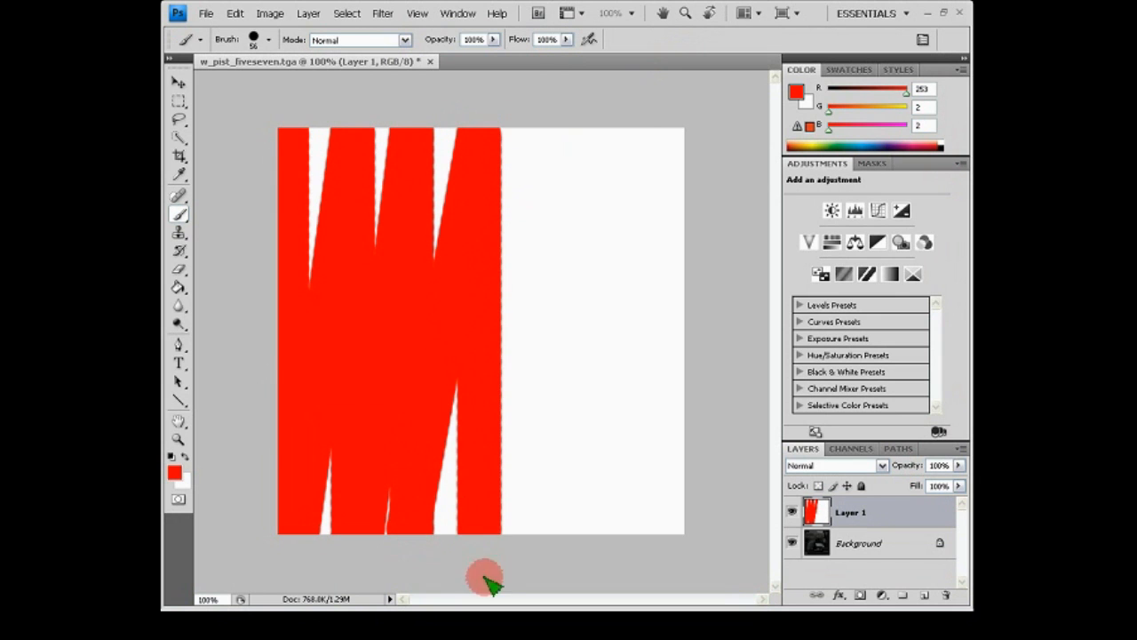
drag(484, 577, 555, 498)
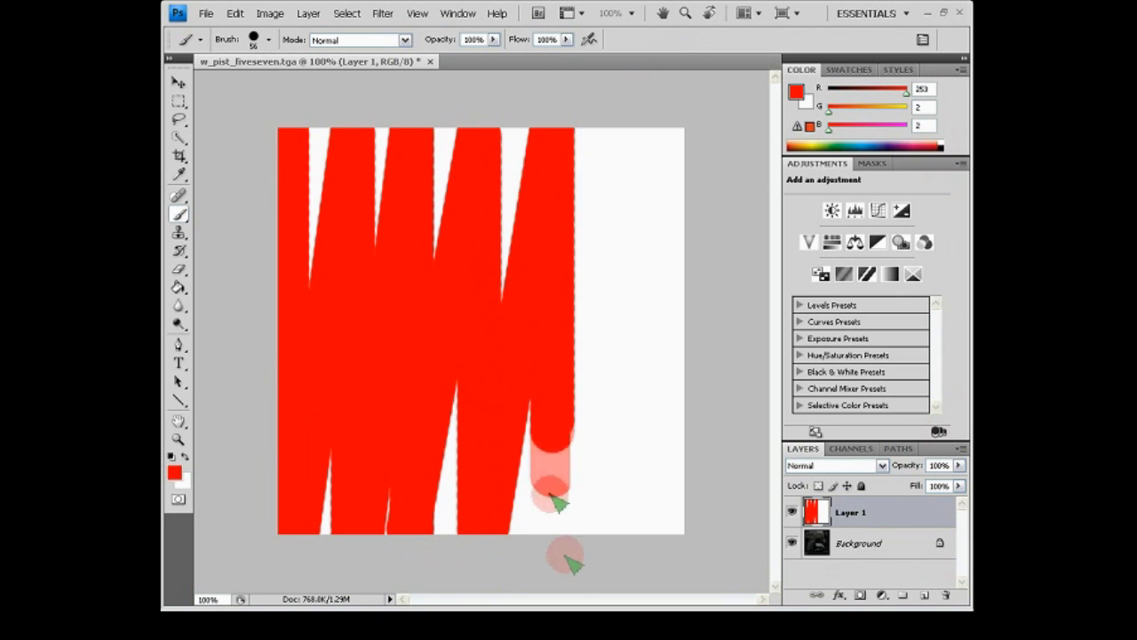
drag(551, 497, 631, 137)
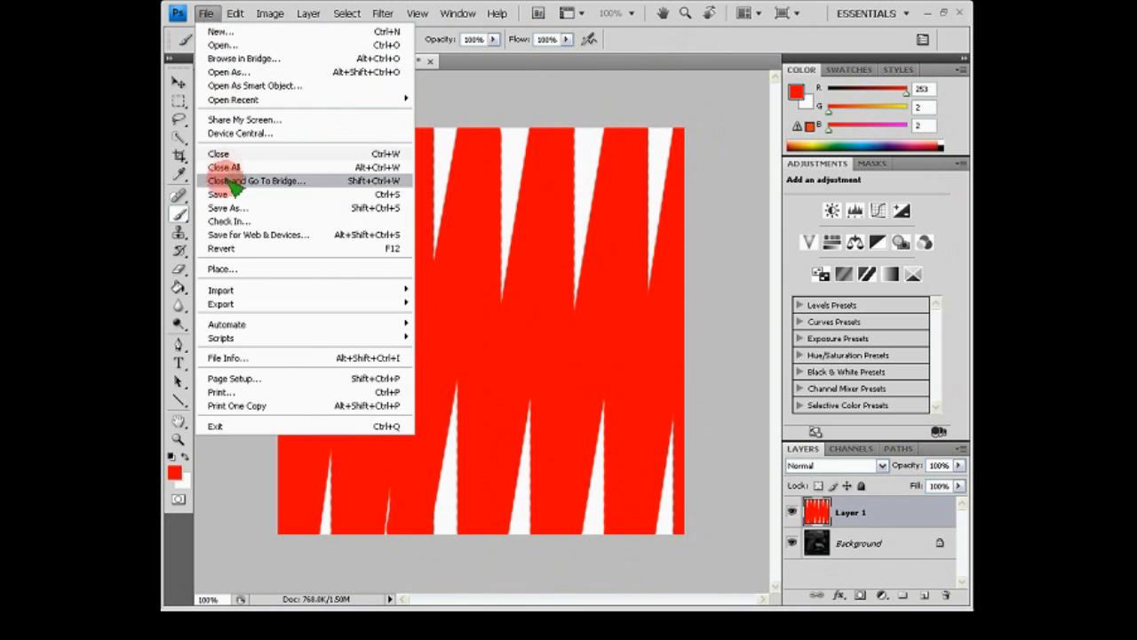
Save the red striped texture to the Desktop as 32-bit Targa w_pist_fiveseven.tga
click(227, 208)
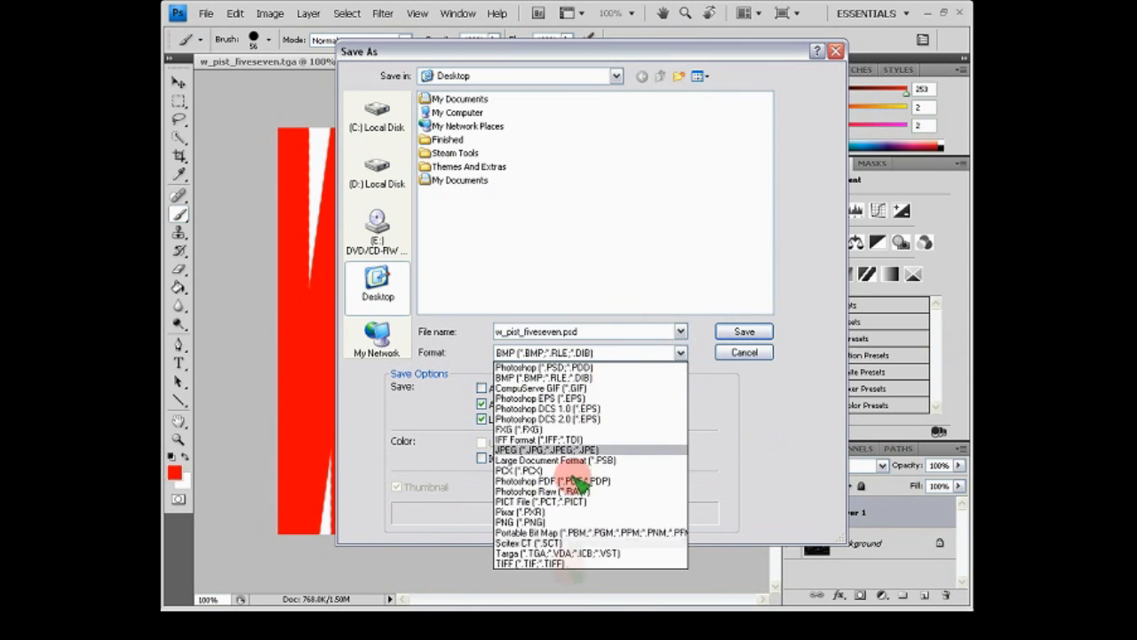
click(533, 542)
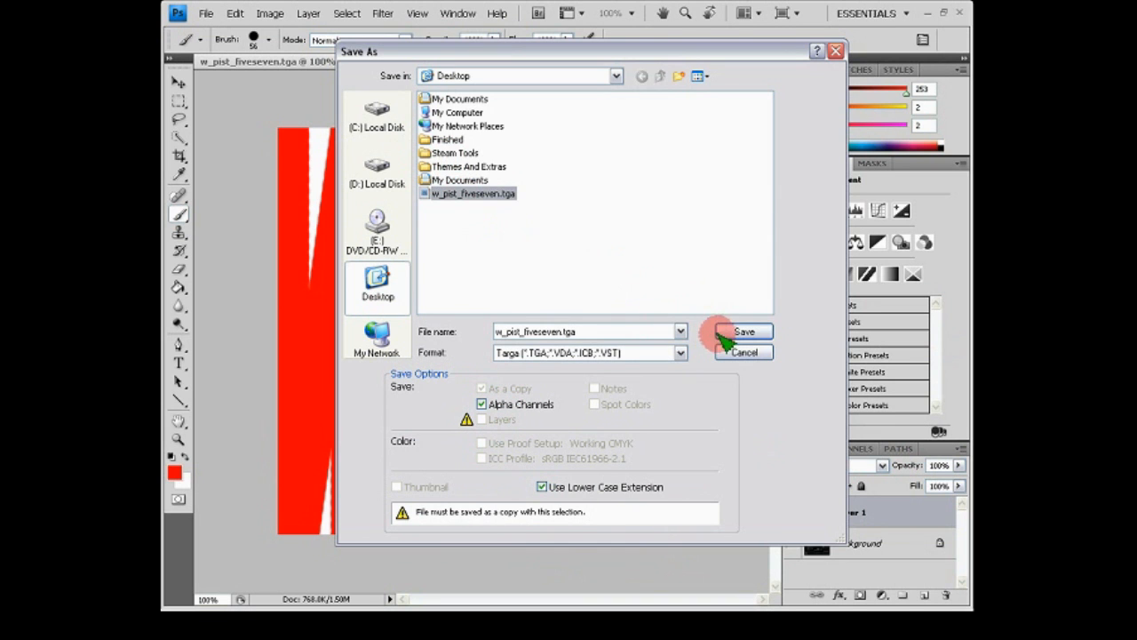
click(745, 332)
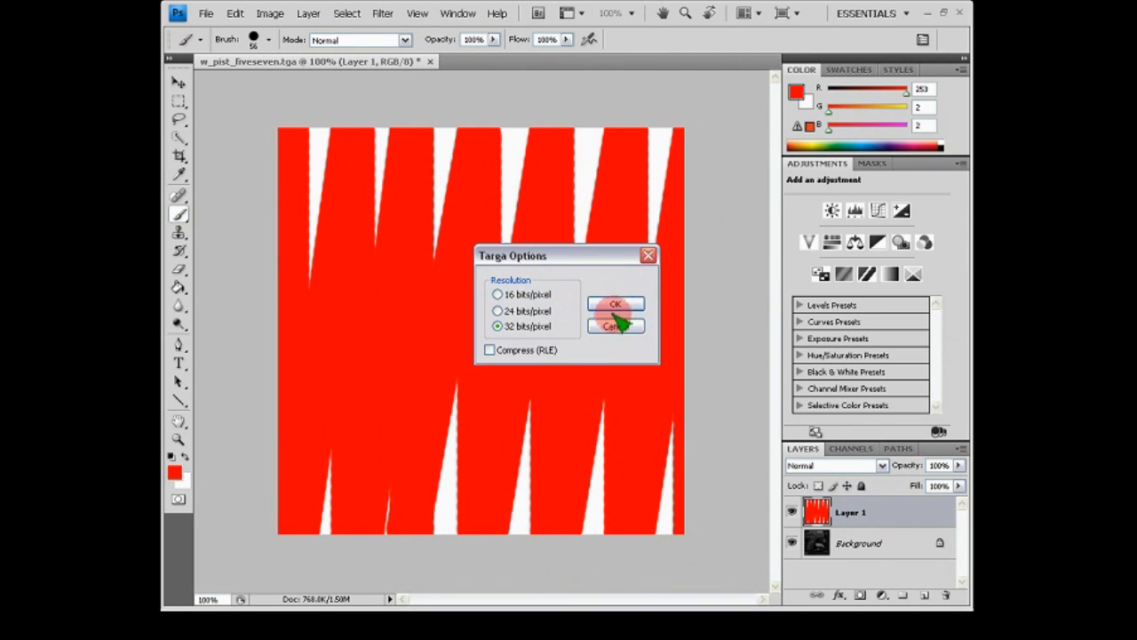
click(616, 303)
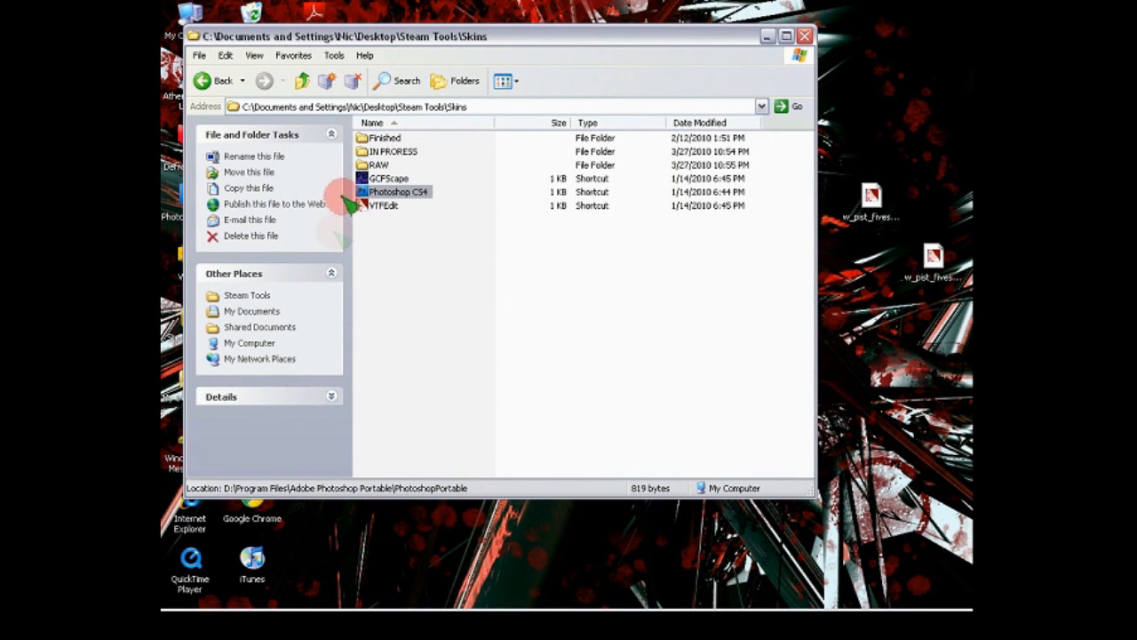
mouse_move(759, 64)
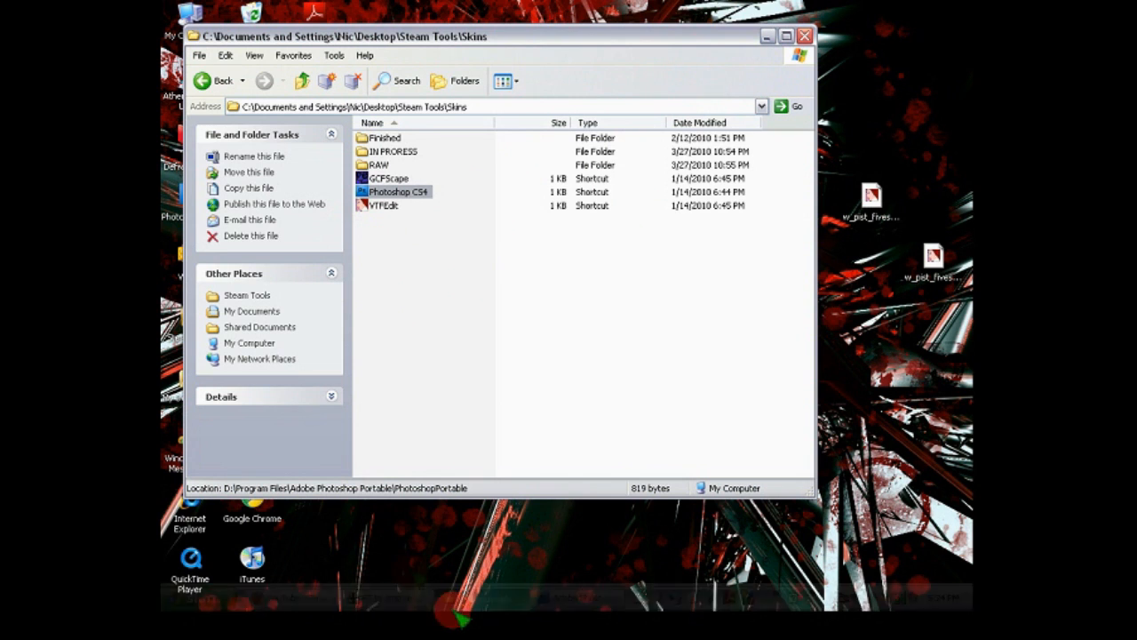
Launch VTFEdit from its desktop shortcut to import w_pist_fiveseven.tga
click(383, 205)
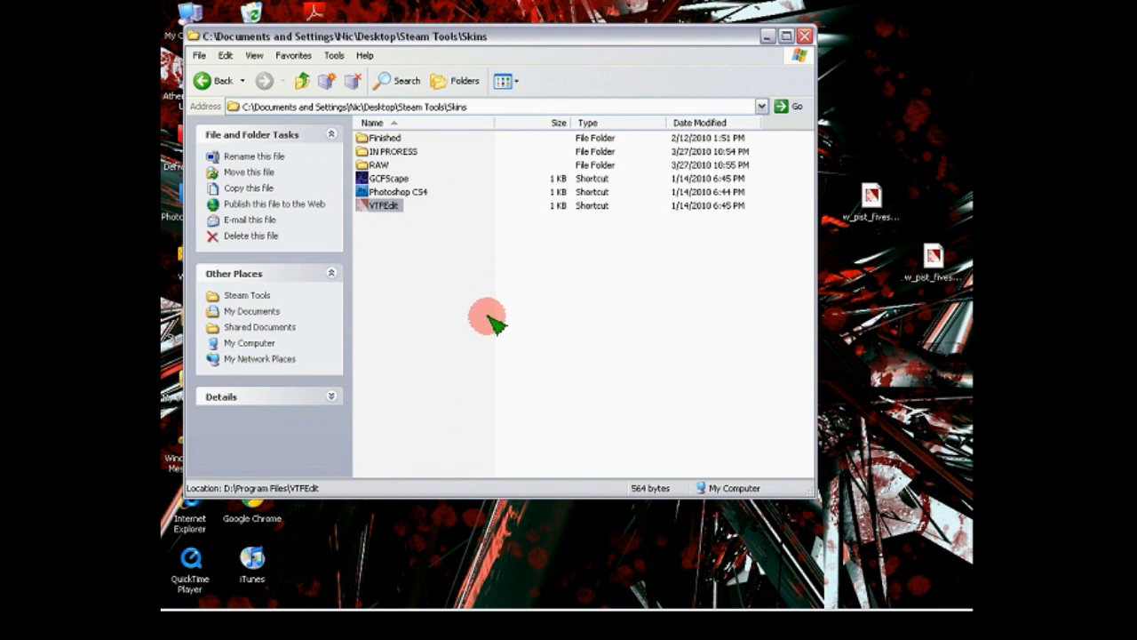
double_click(382, 205)
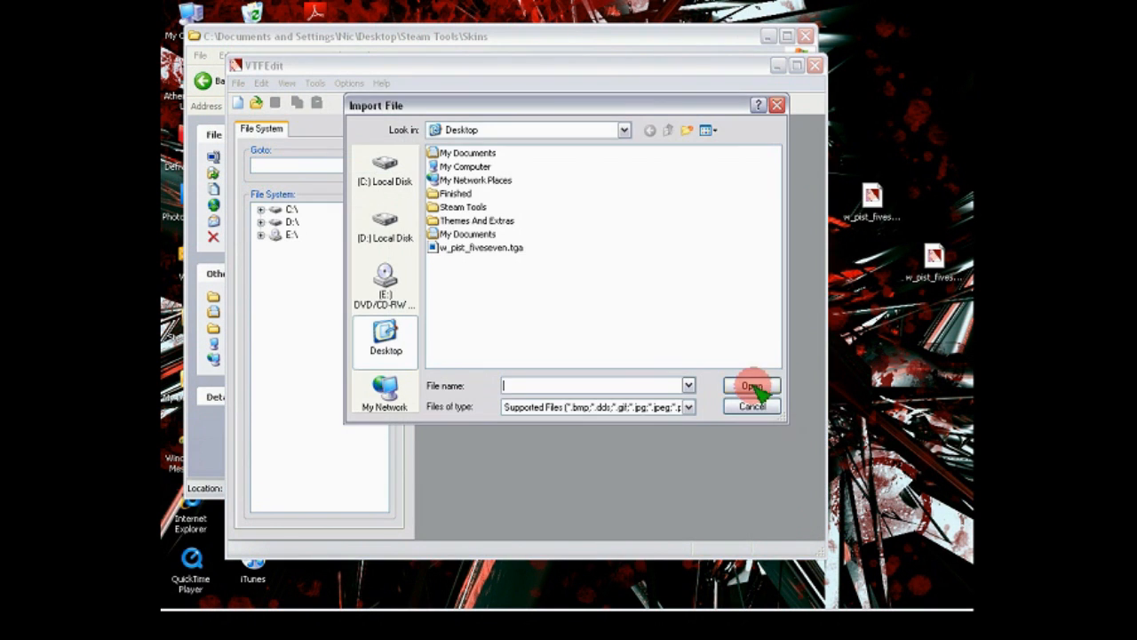
mouse_move(485, 254)
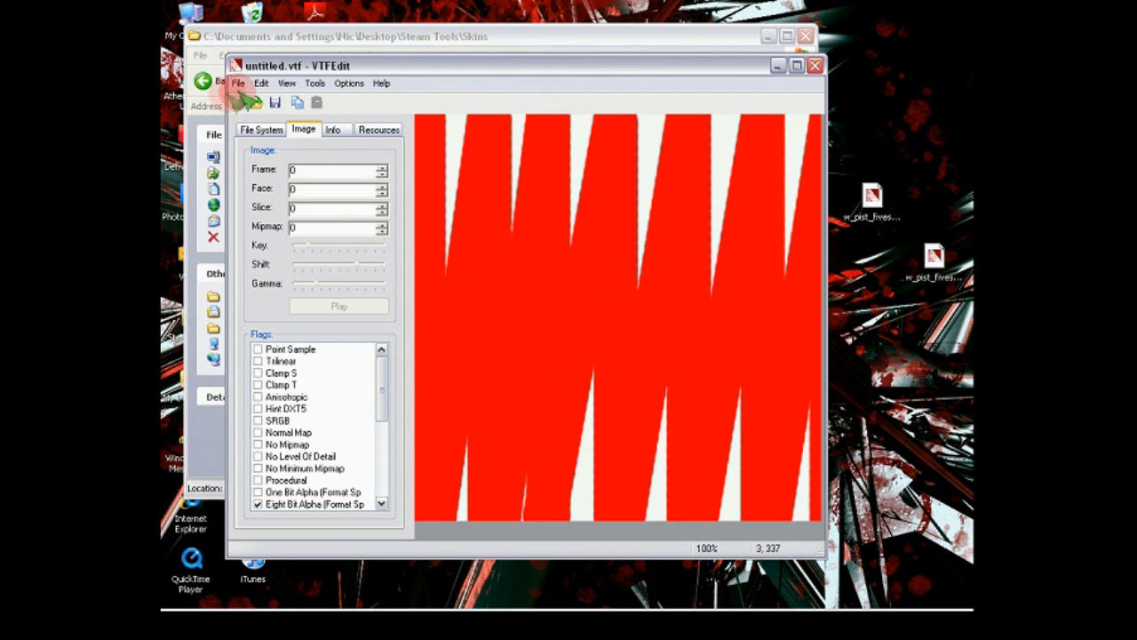
Overwrite w_pist_fiveseven.vtf on the Desktop with the striped texture and close VTFEdit
click(237, 82)
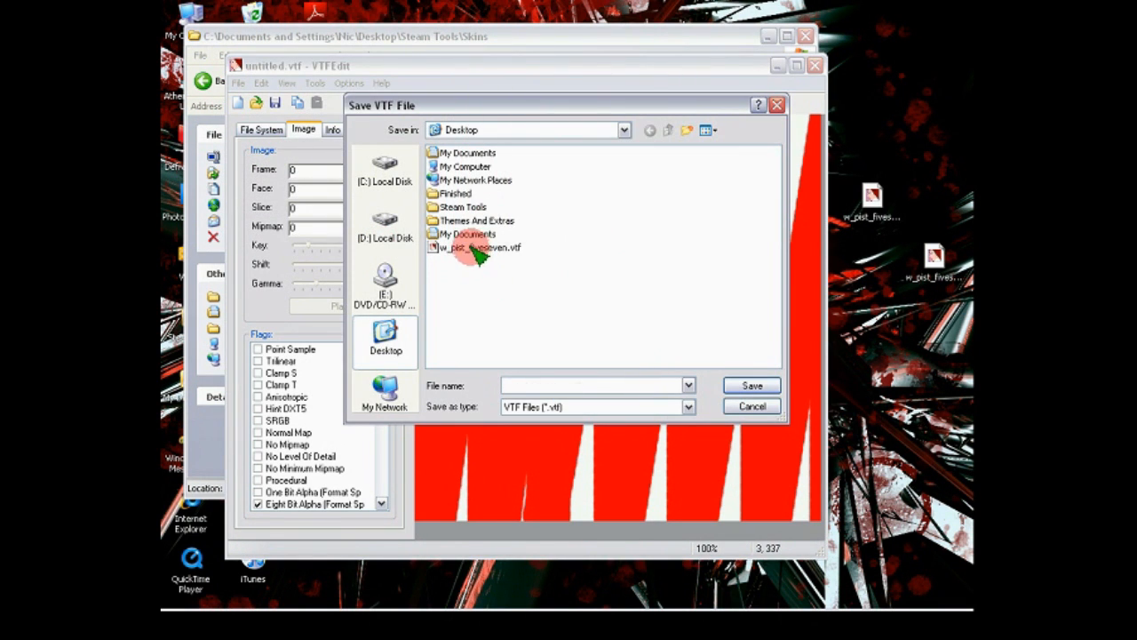
click(478, 247)
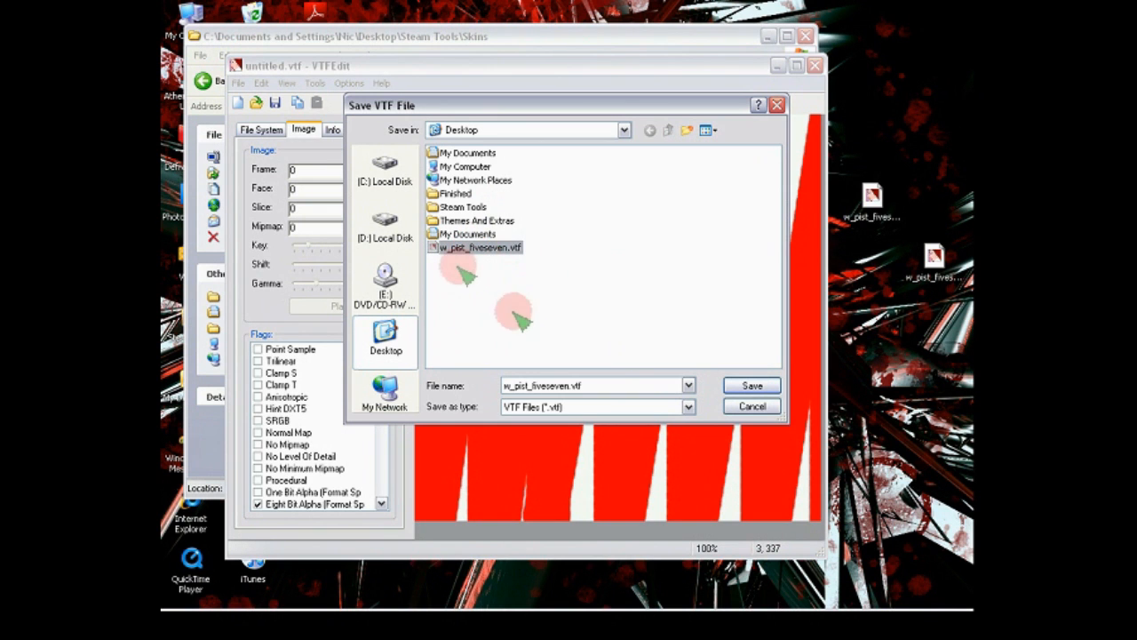
mouse_move(488, 289)
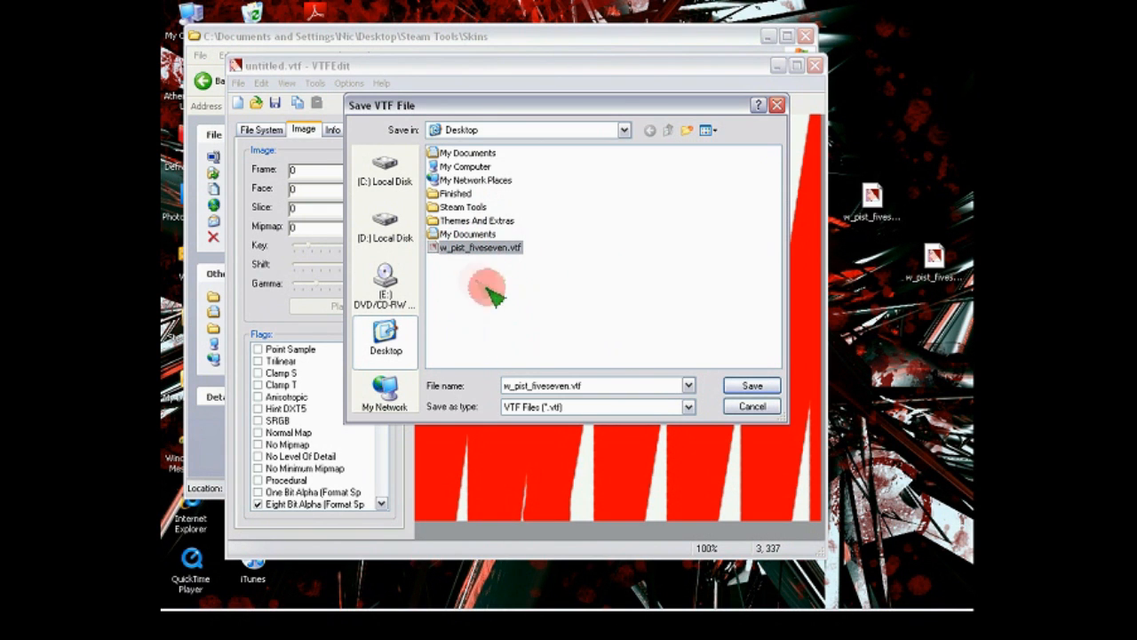
click(751, 385)
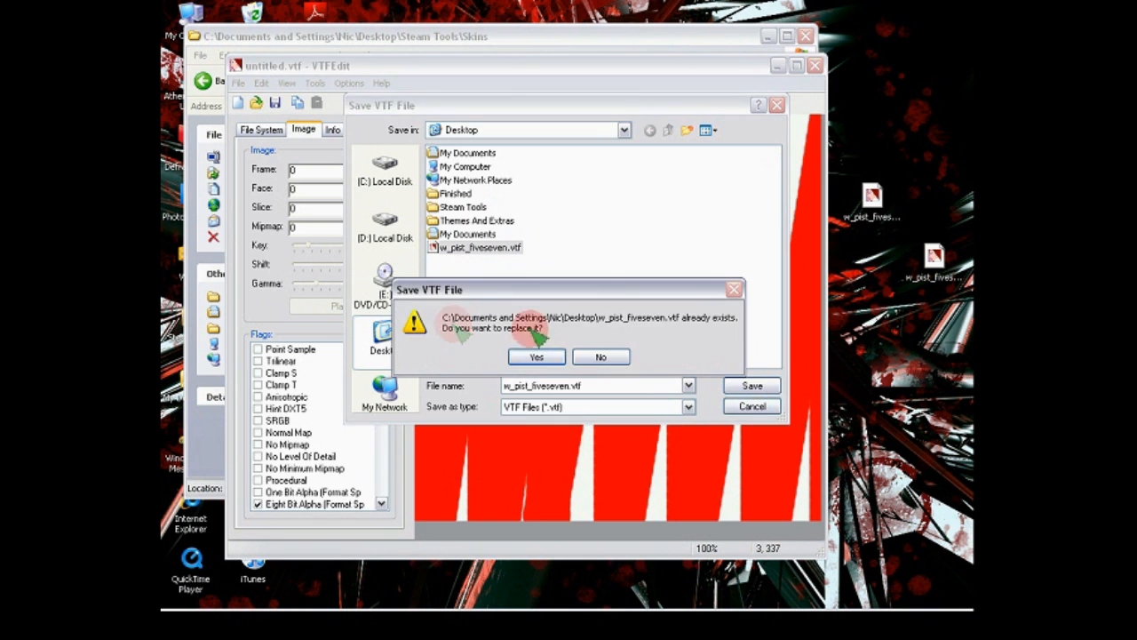
click(536, 356)
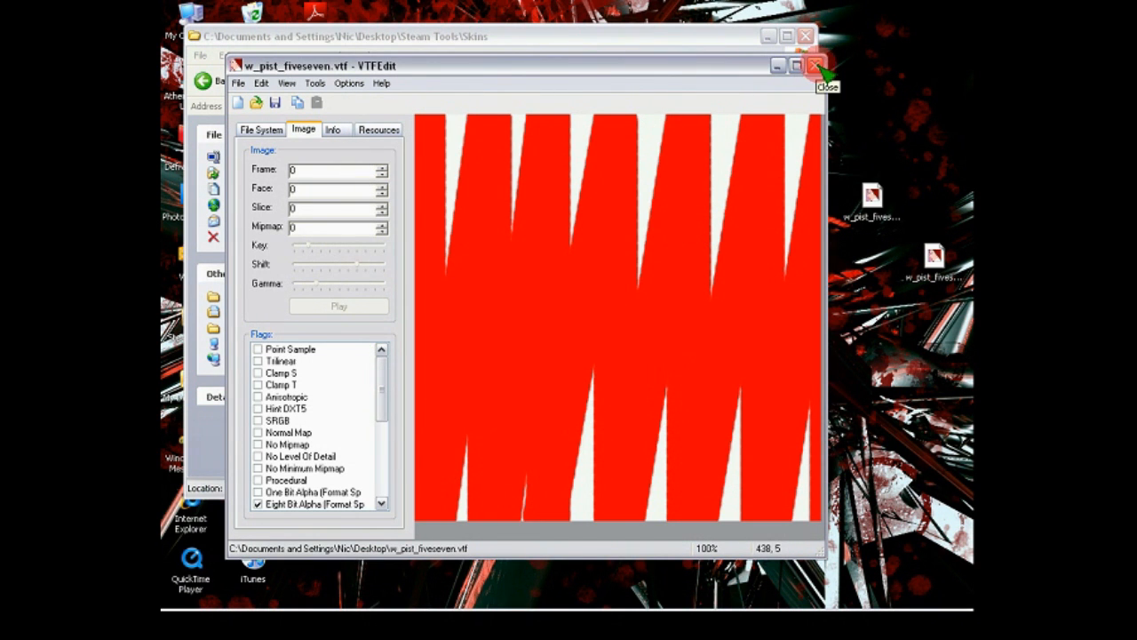
click(814, 65)
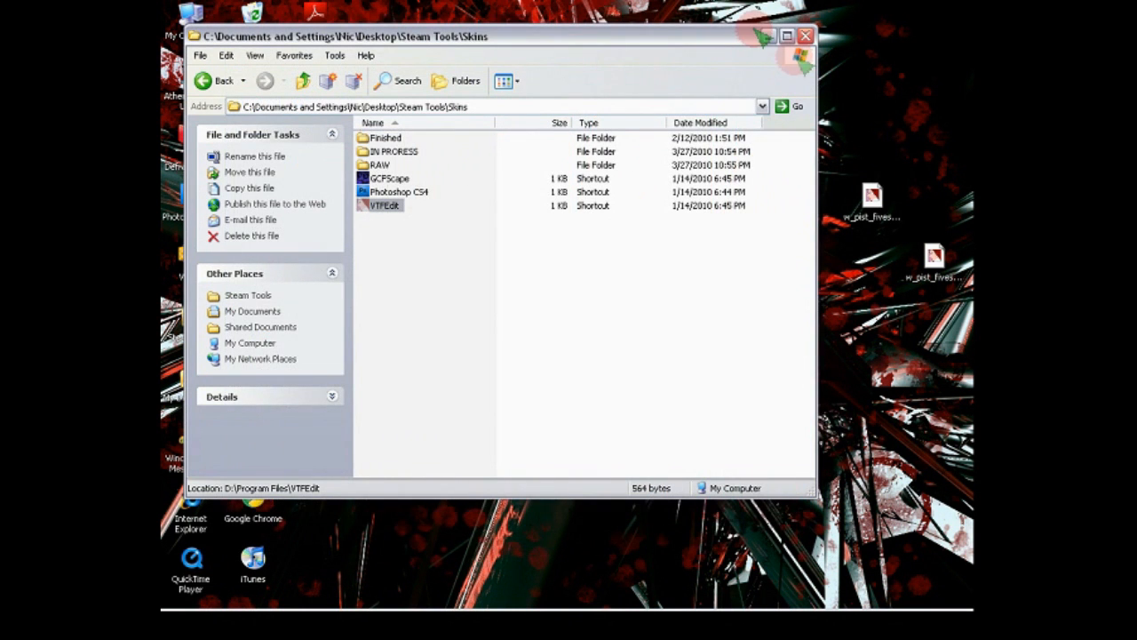
Minimize Skins and browse D:\Program Files\Steam\steamapps\account into counter-strike source
click(805, 36)
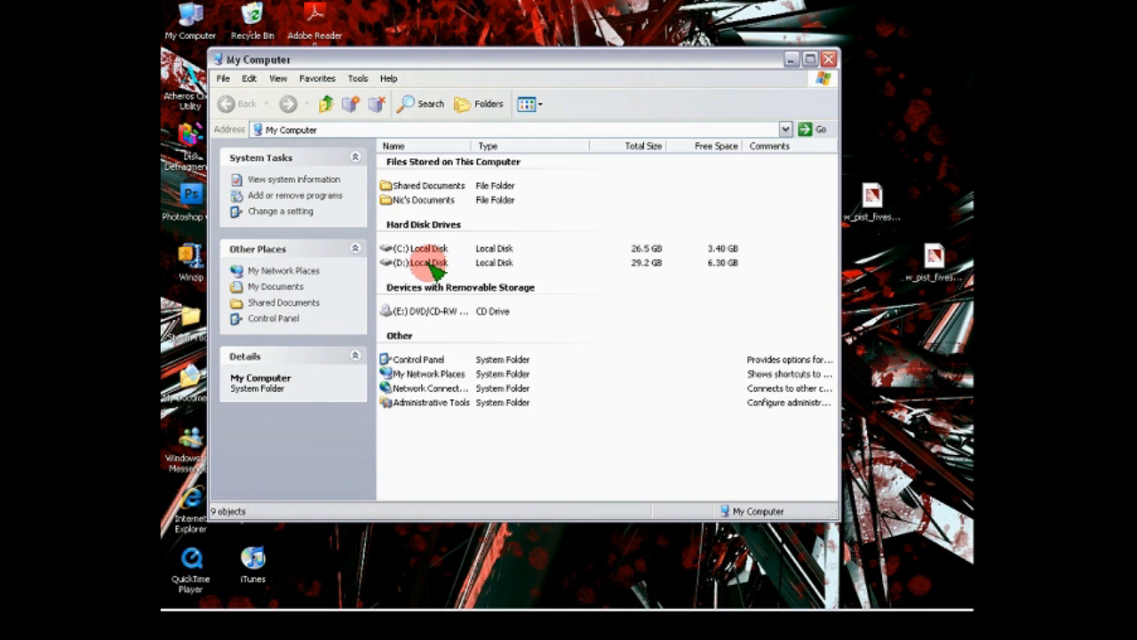
double_click(427, 262)
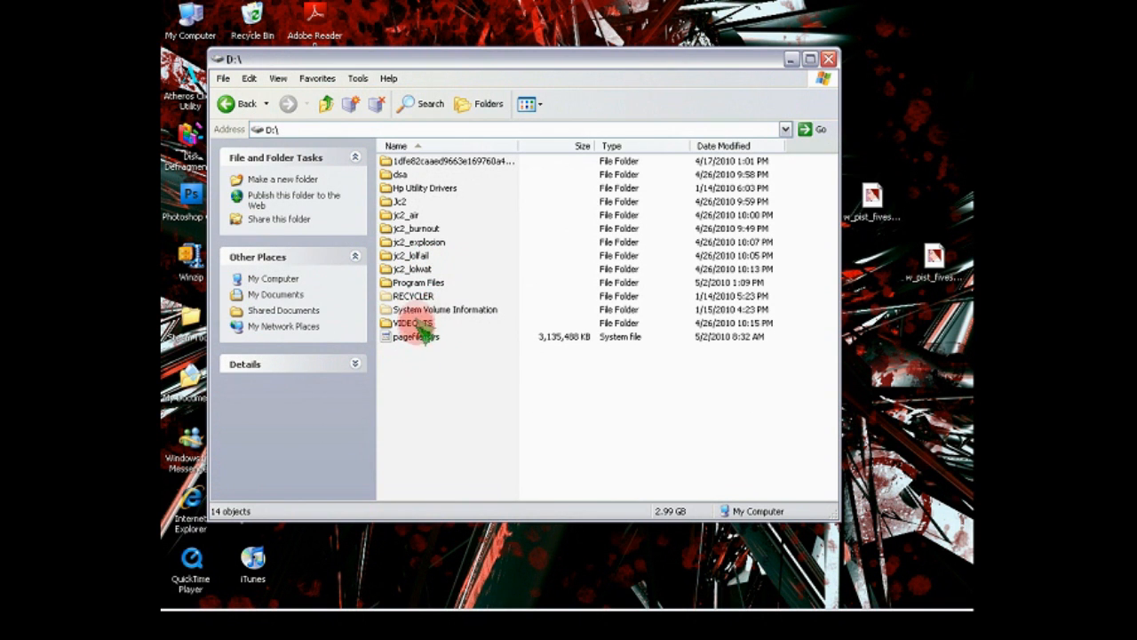
double_click(417, 282)
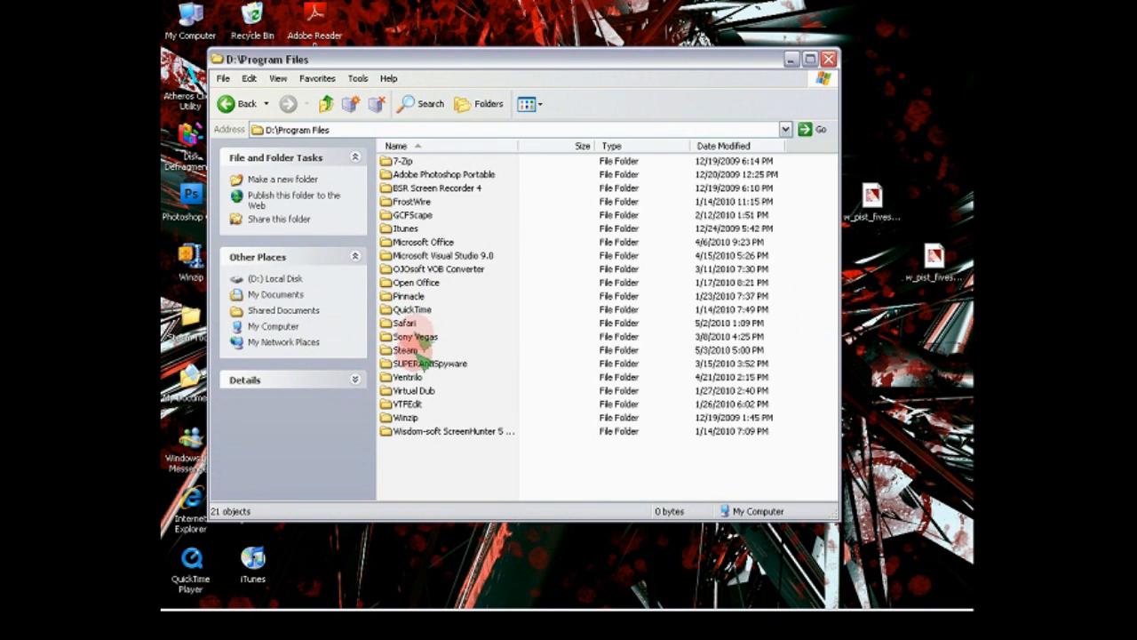
double_click(407, 349)
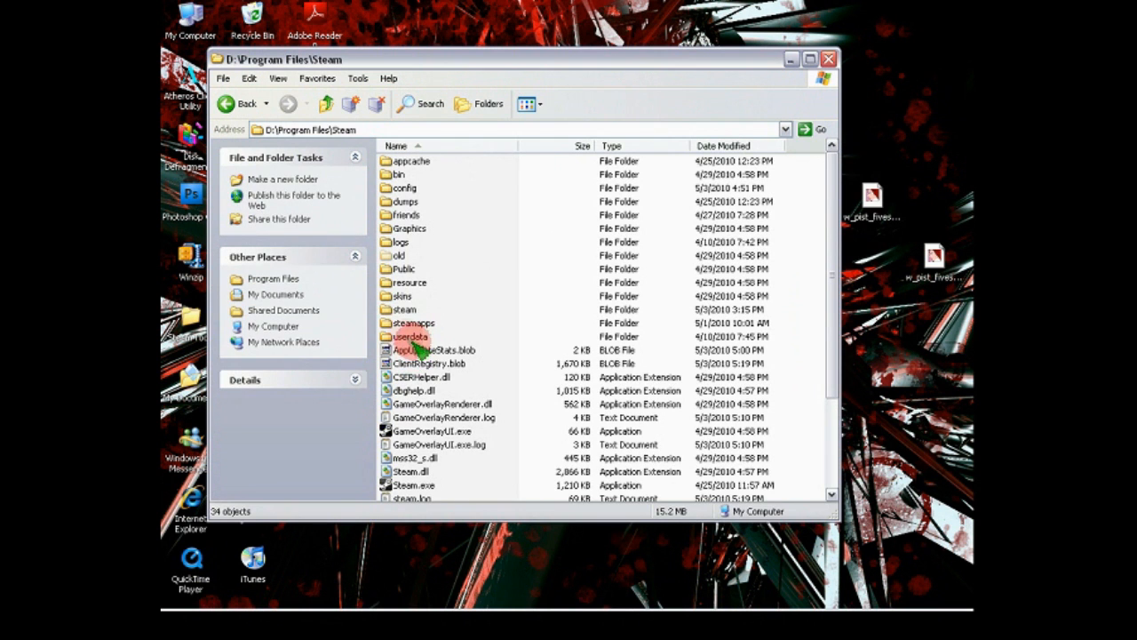
double_click(412, 323)
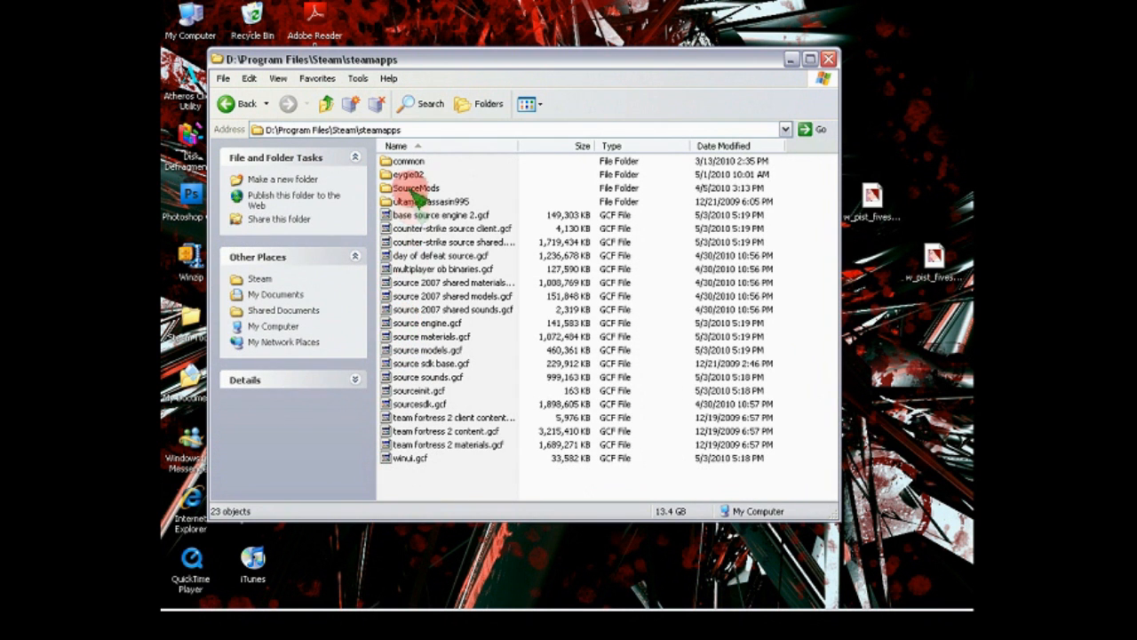
double_click(431, 201)
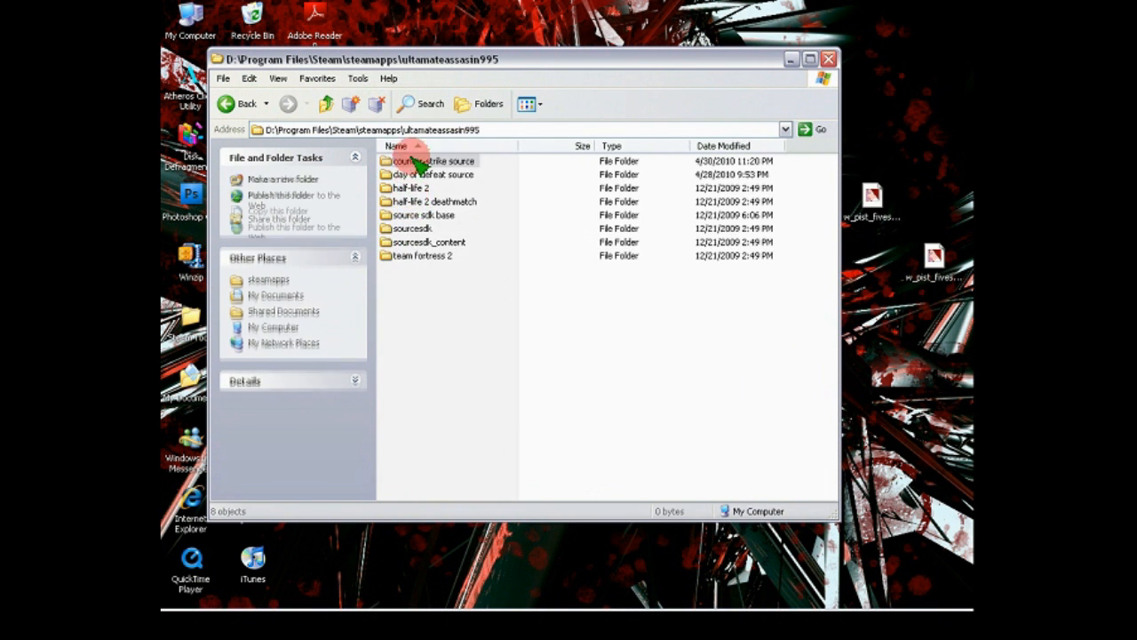
double_click(436, 161)
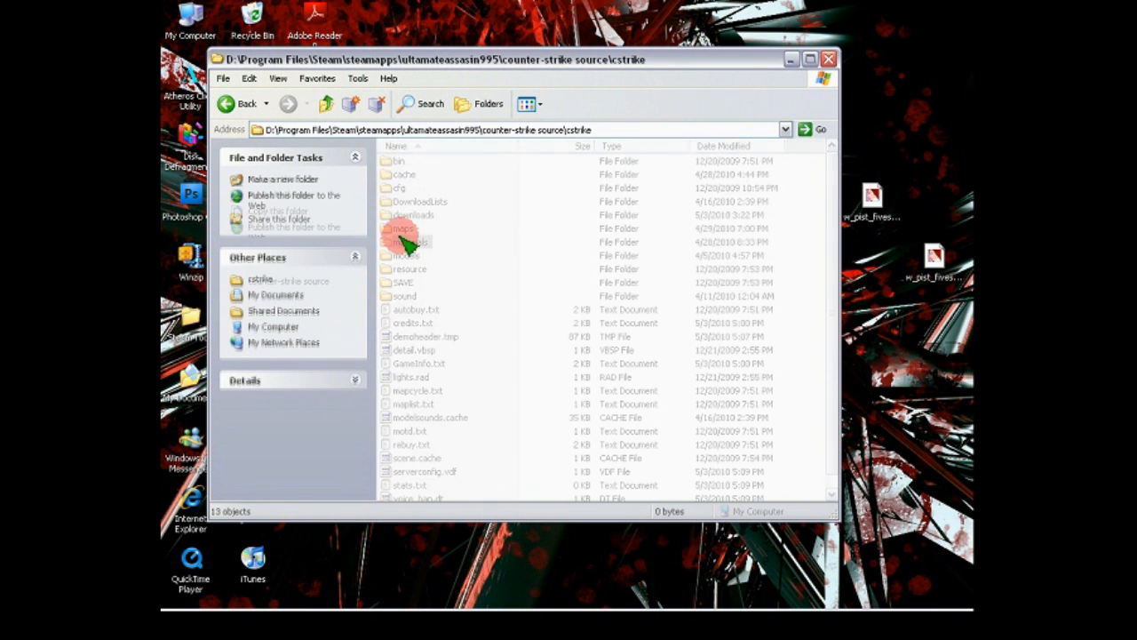
Go through materials, models, weapons and w_models into the empty w_pist_fiveseven folder
double_click(404, 242)
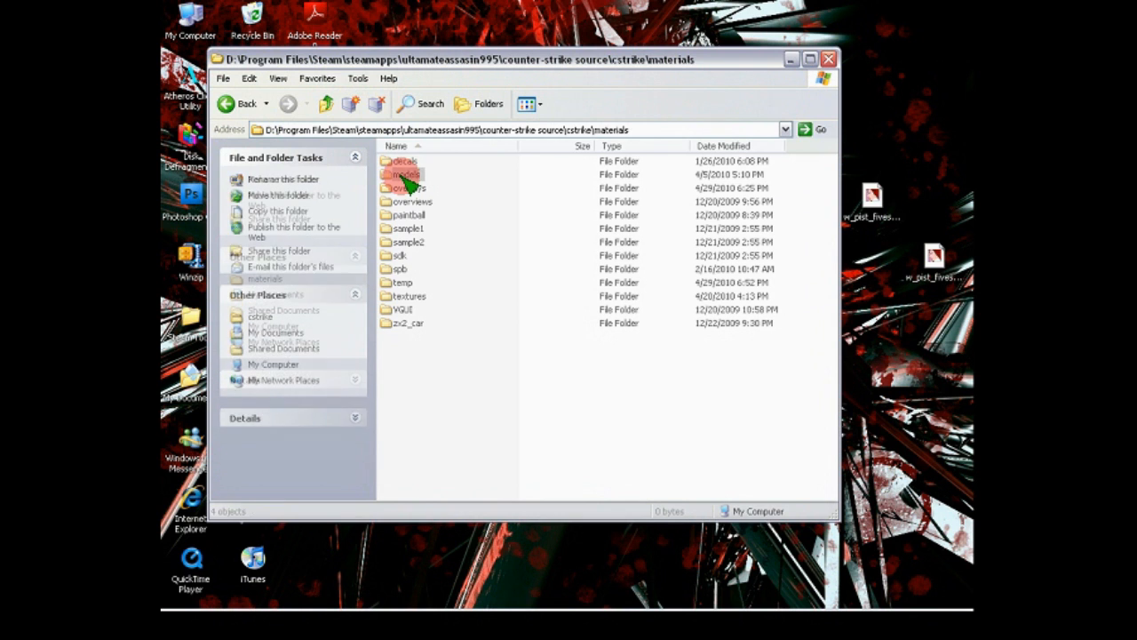
double_click(404, 174)
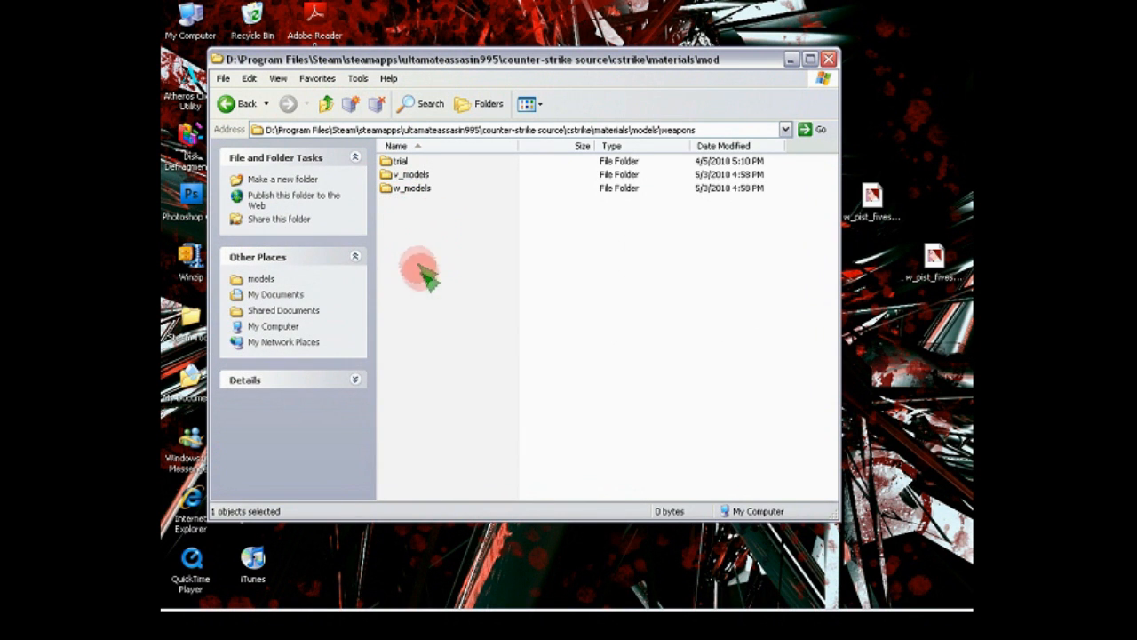
mouse_move(502, 261)
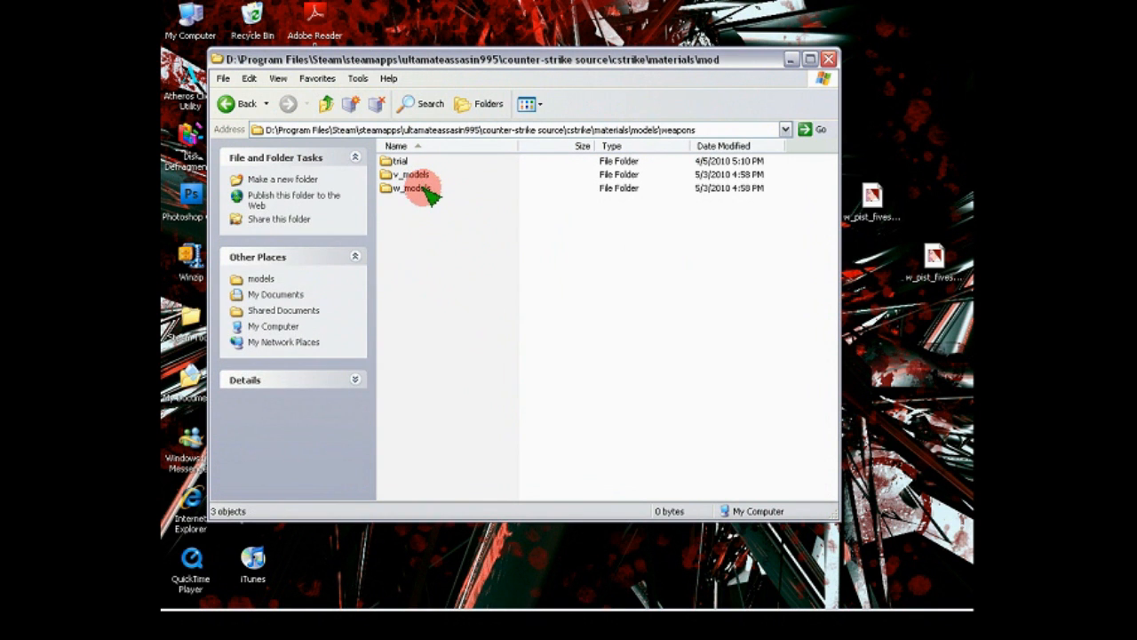
double_click(411, 187)
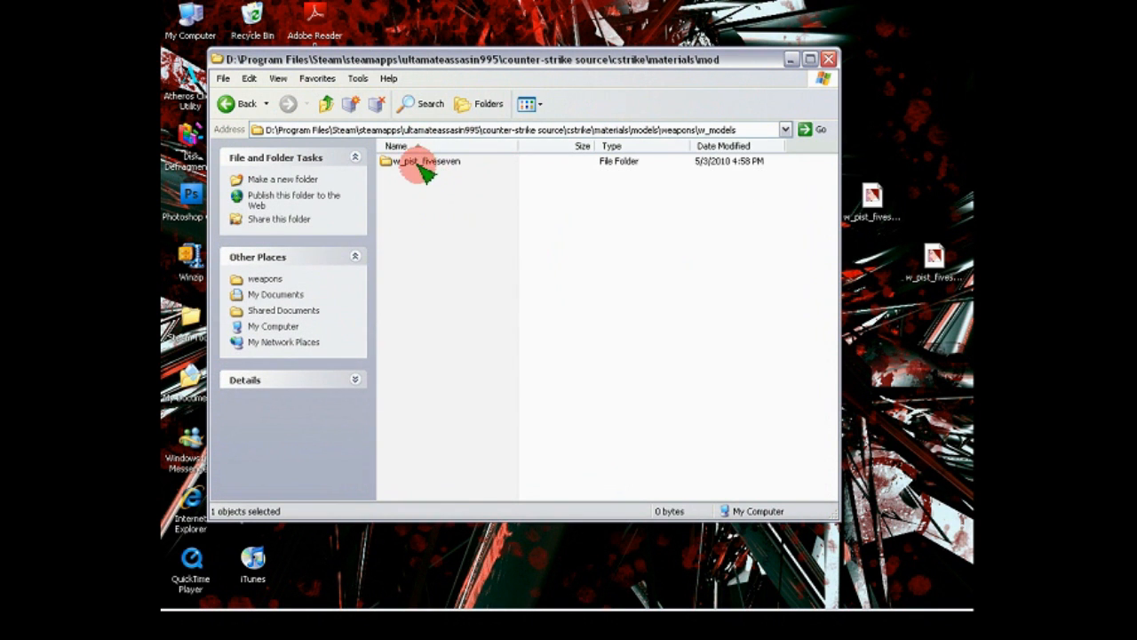
click(421, 161)
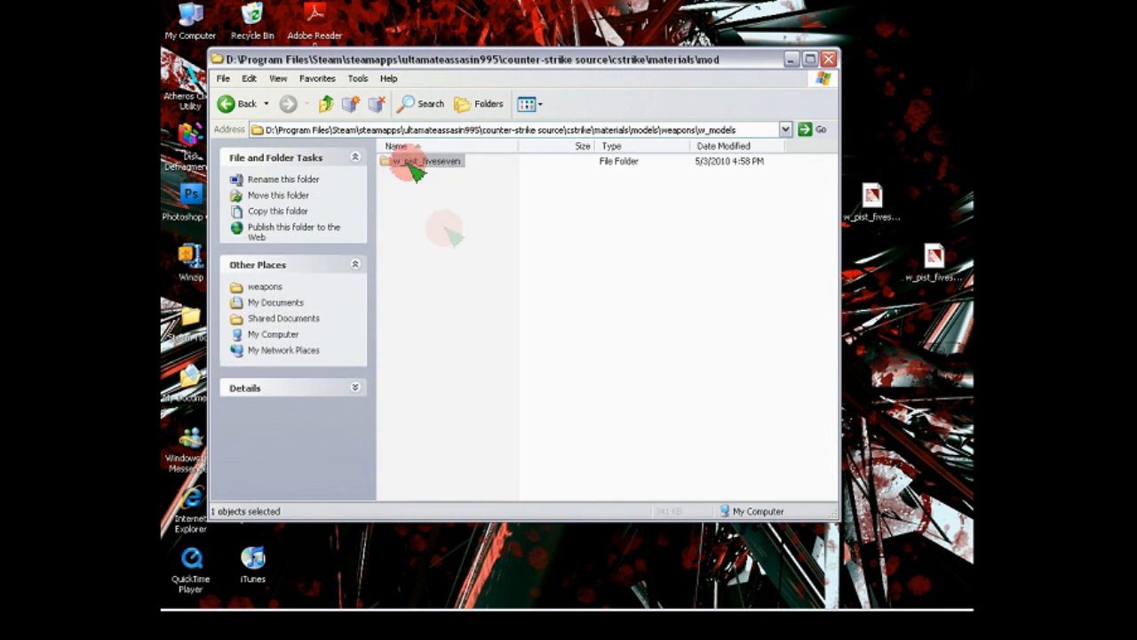
double_click(435, 161)
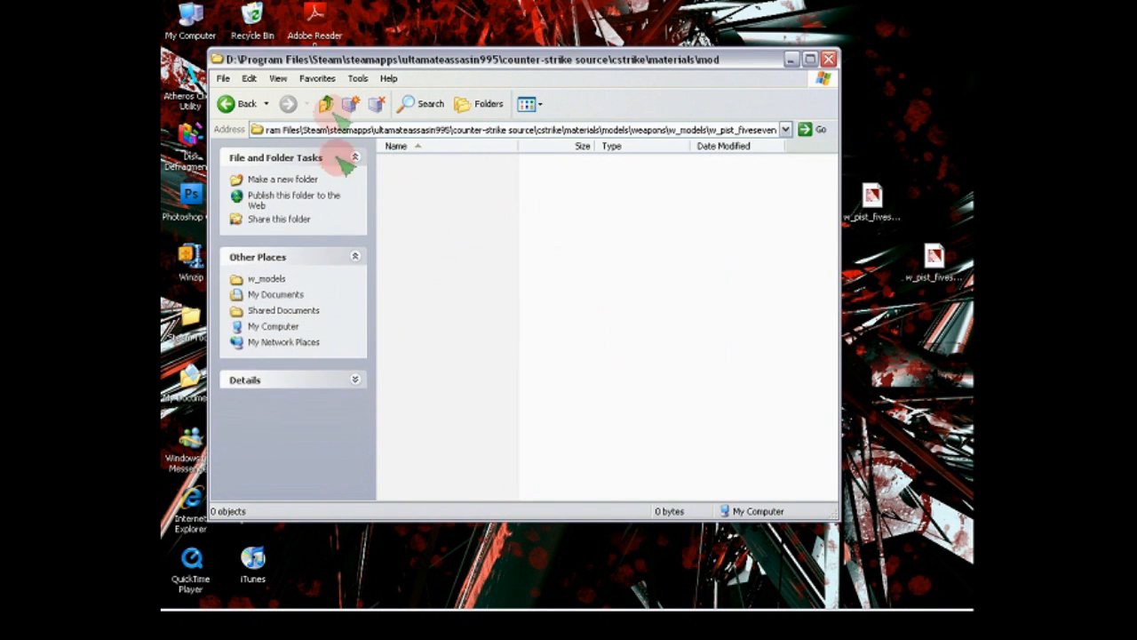
mouse_move(764, 64)
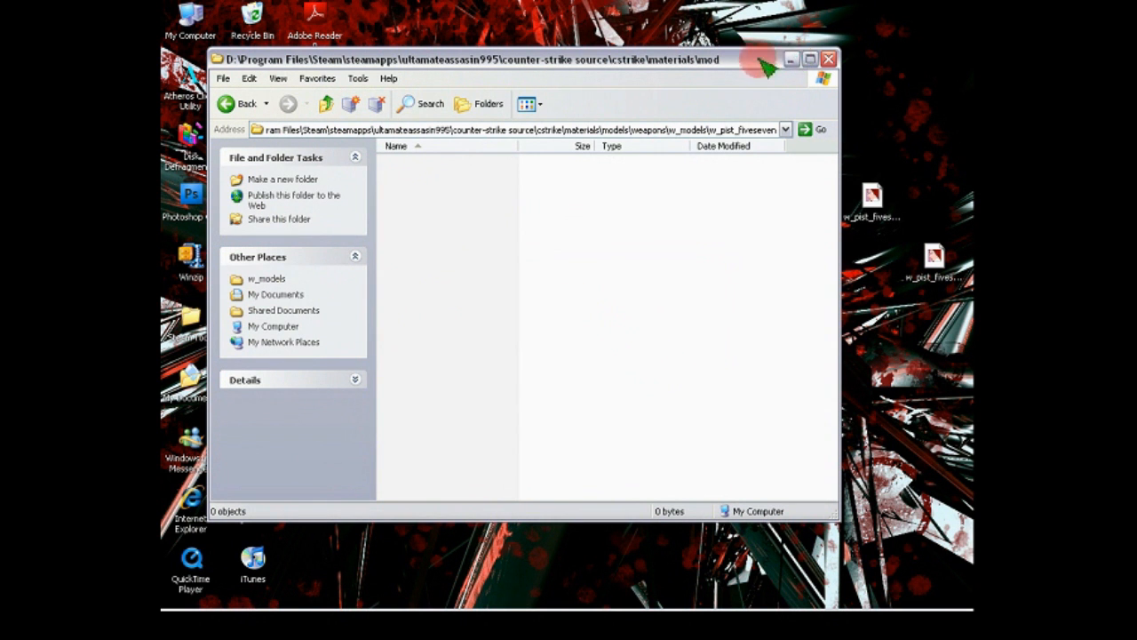
Hide the folder and Photoshop to grab the Desktop .vmt/.vtf files, then restore the folder
click(827, 58)
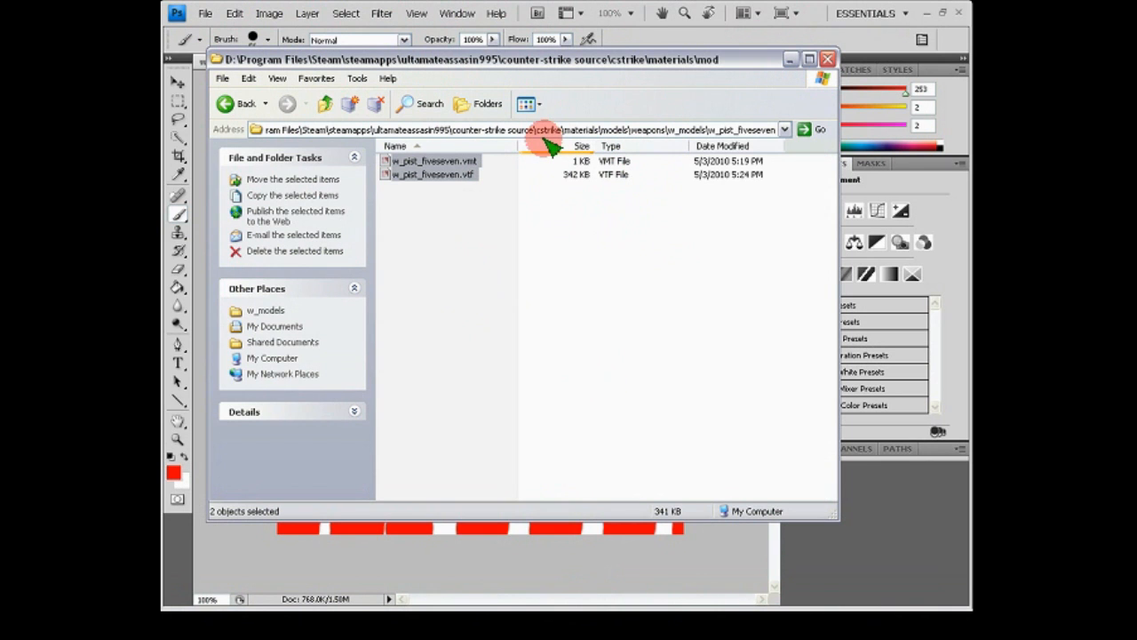
mouse_move(538, 158)
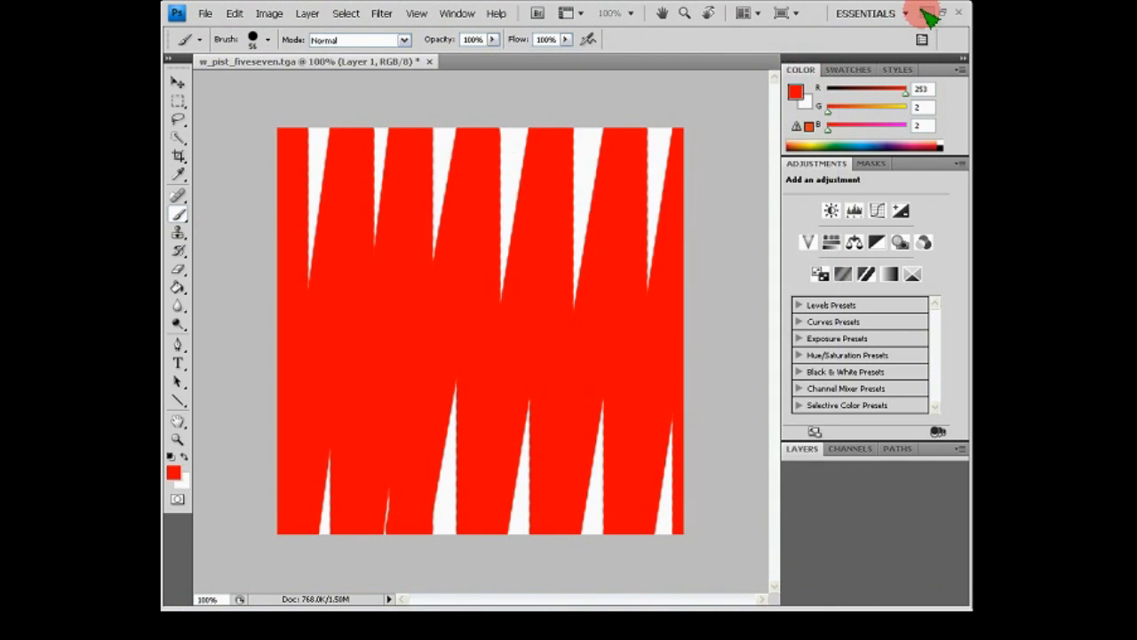
click(940, 13)
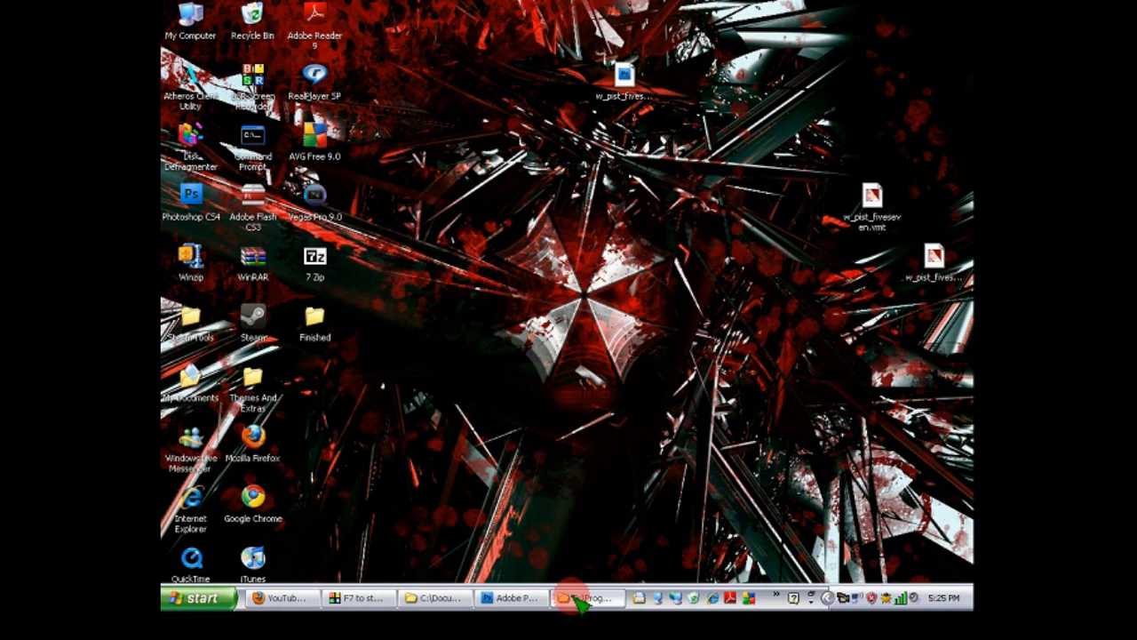
click(588, 597)
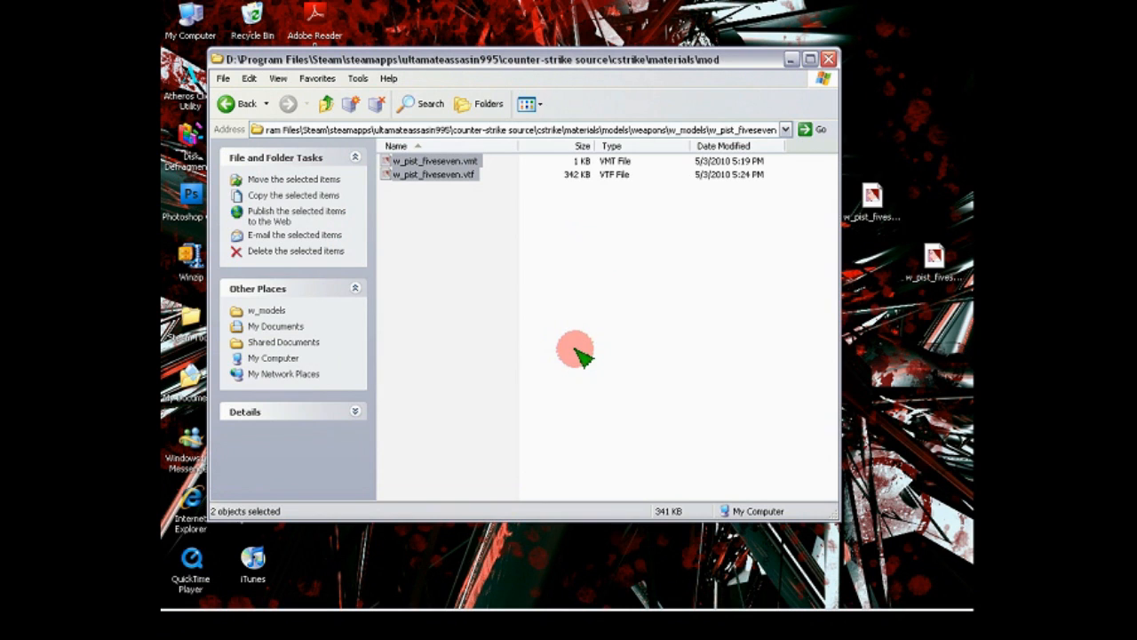